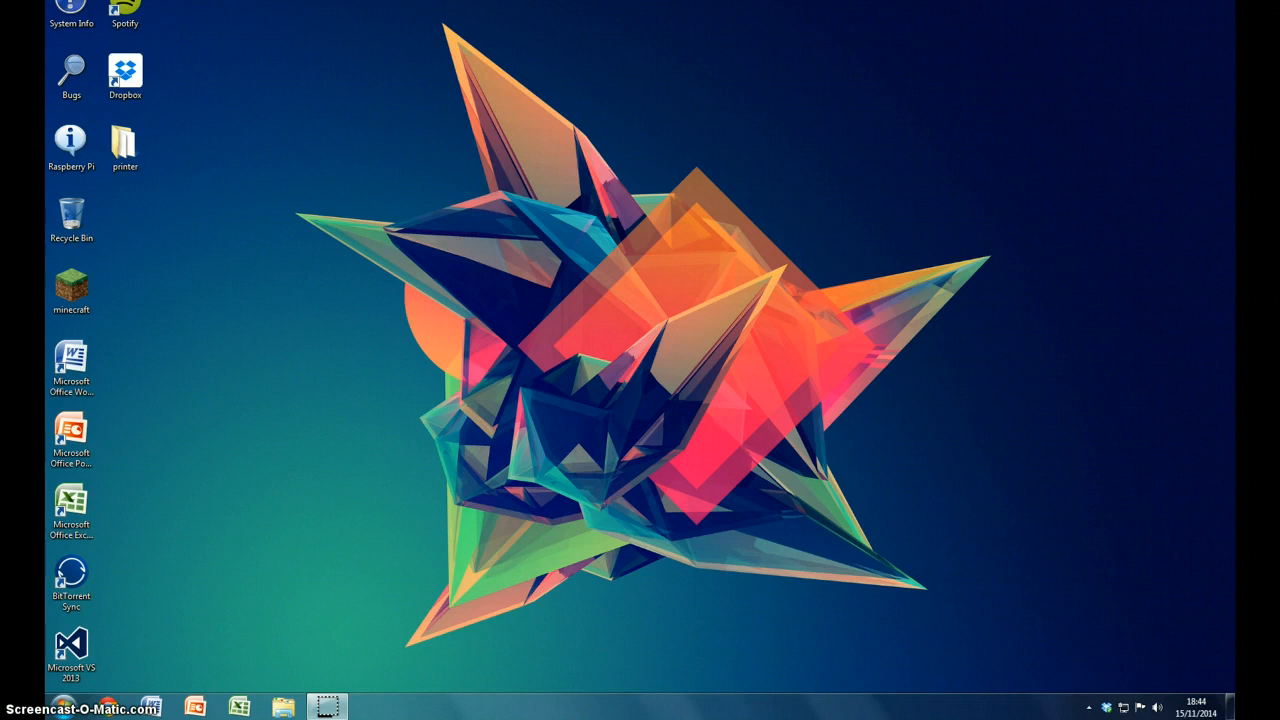
{"action": "mouse_move", "coordinate": [1198, 336]}
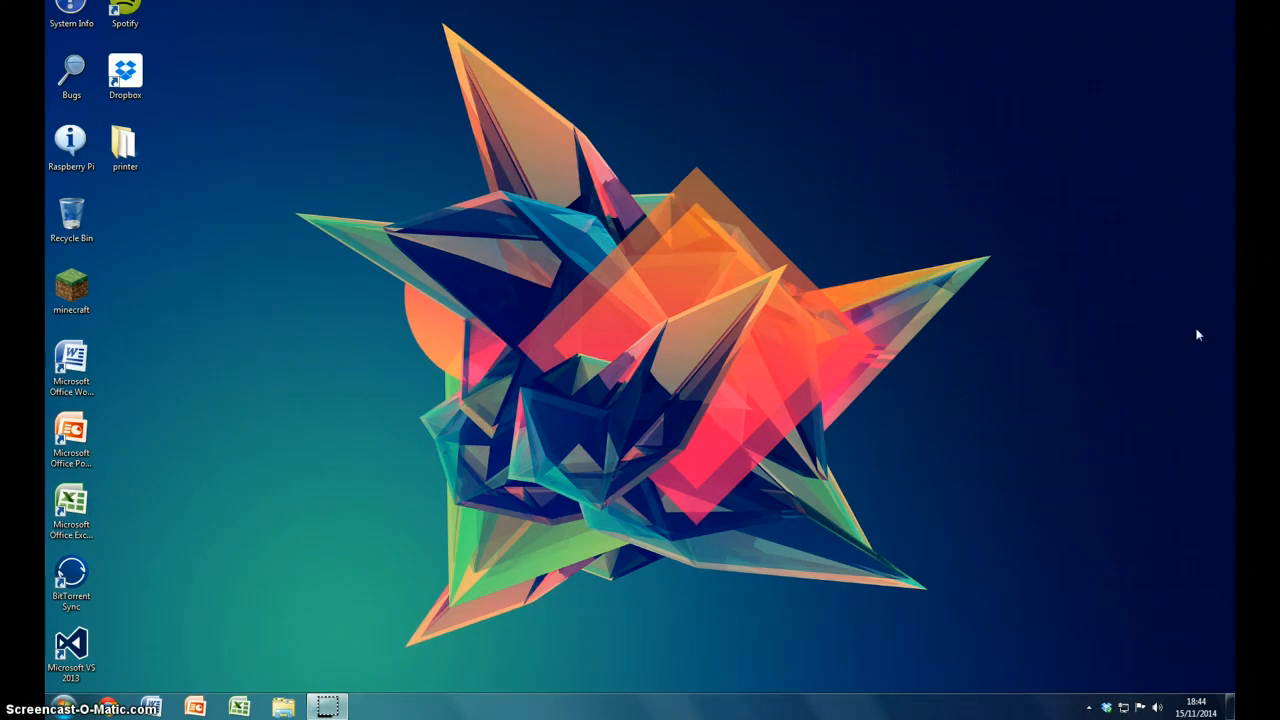
{"action": "mouse_move", "coordinate": [752, 196]}
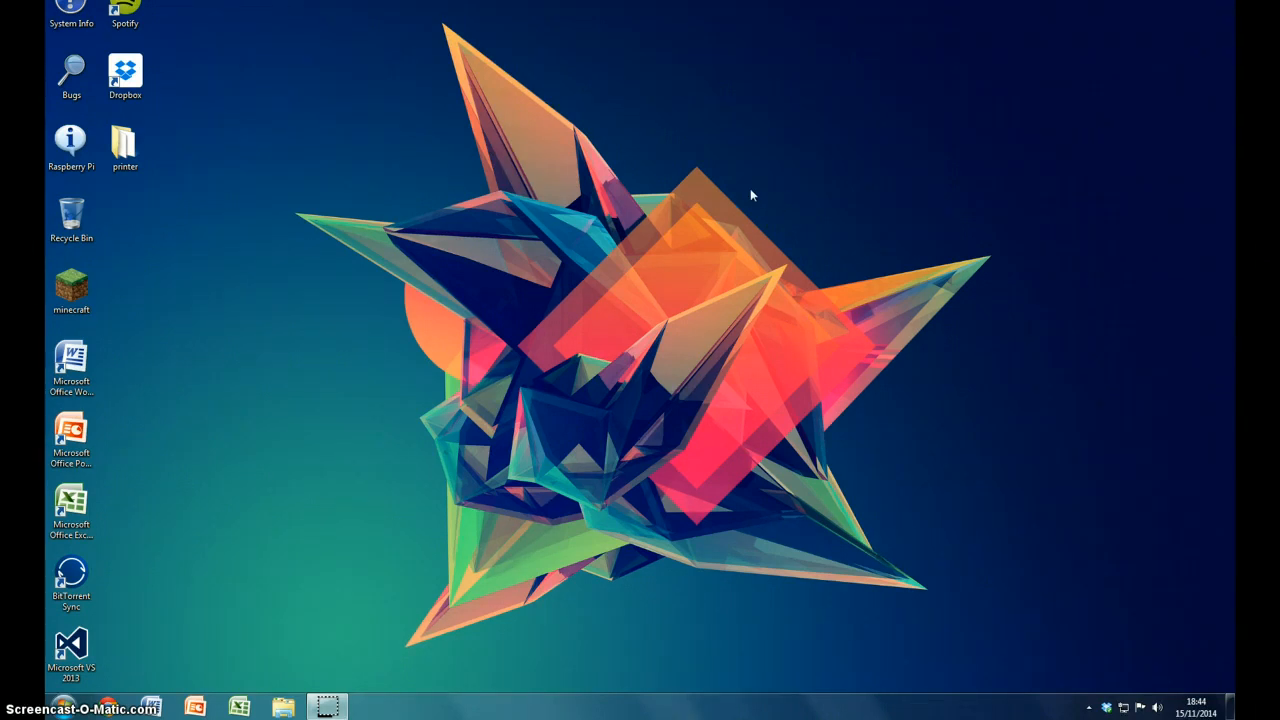
{"action": "mouse_move", "coordinate": [532, 98]}
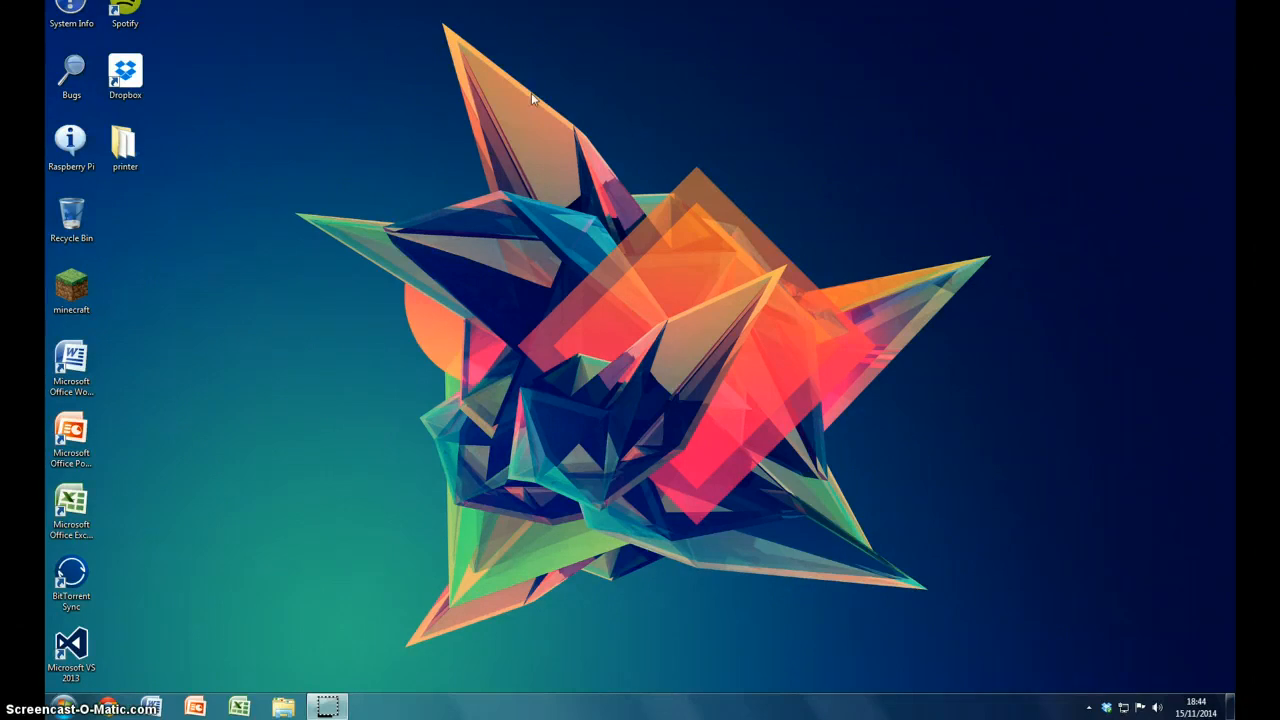
{"action": "mouse_move", "coordinate": [664, 256]}
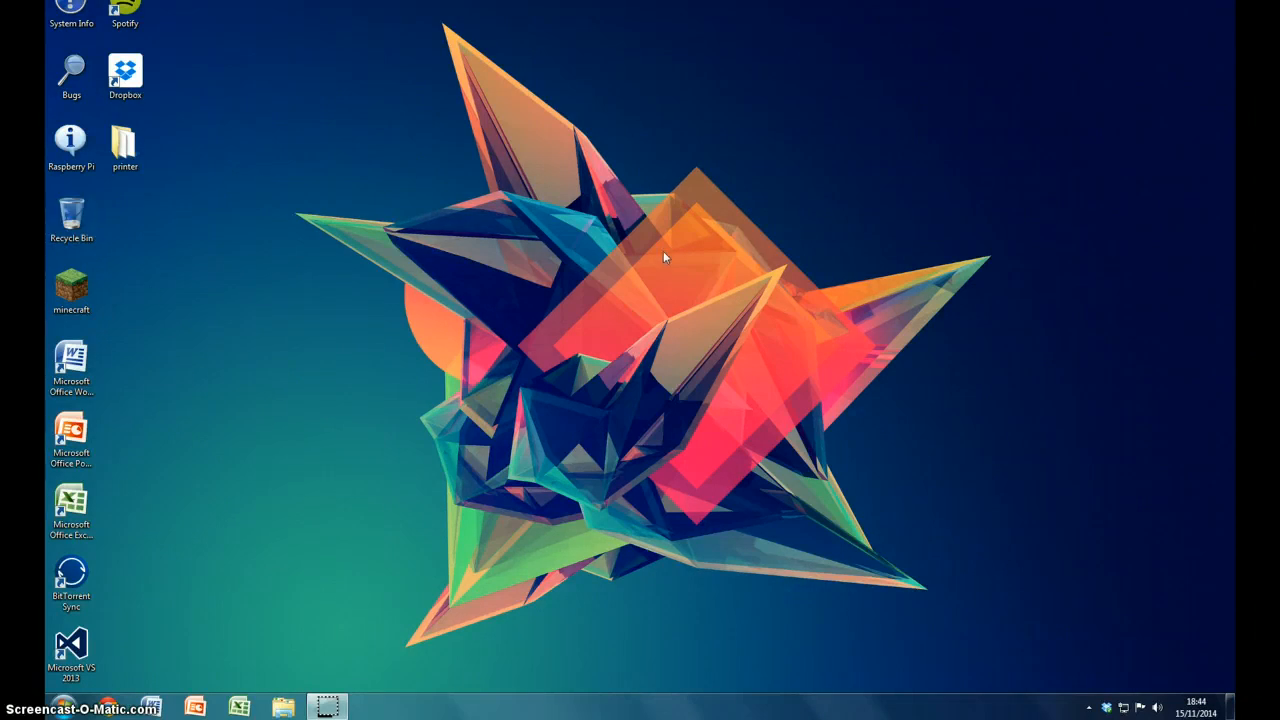
{"action": "mouse_move", "coordinate": [118, 256]}
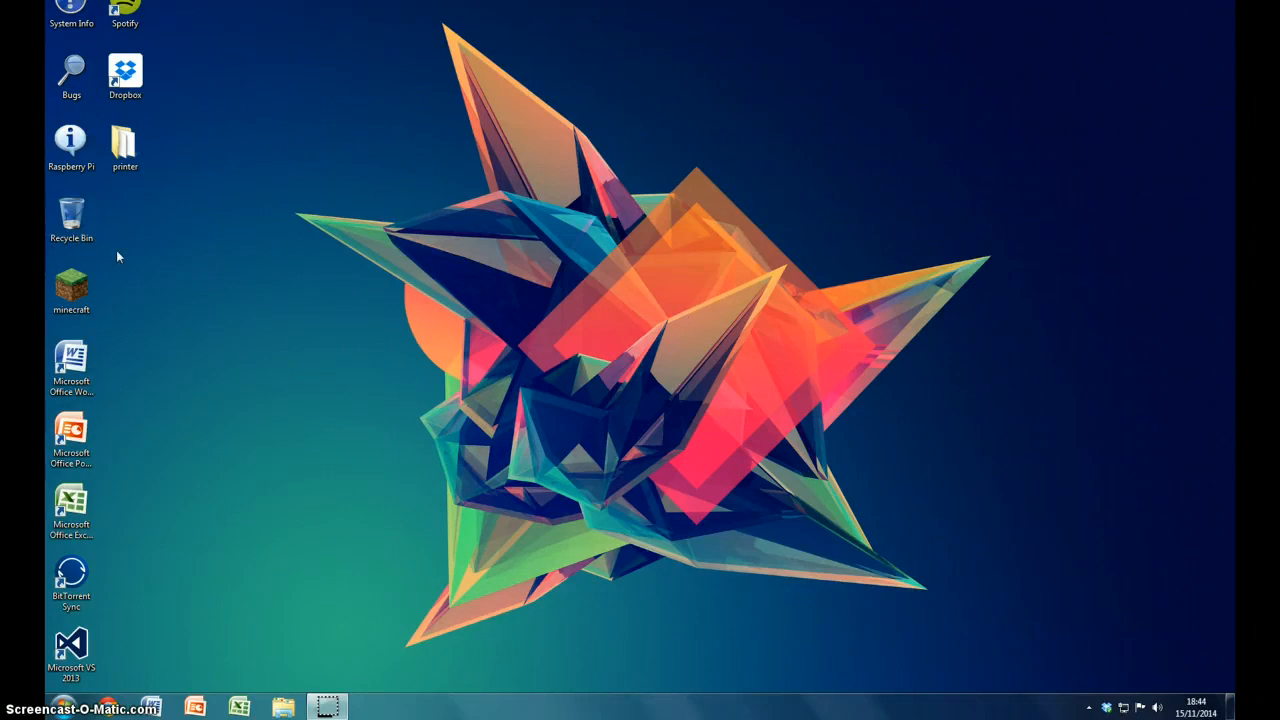
Launch CCleaner from its shortcut inside the Bugs folder on the desktop.
{"action": "left_click", "coordinate": [72, 140]}
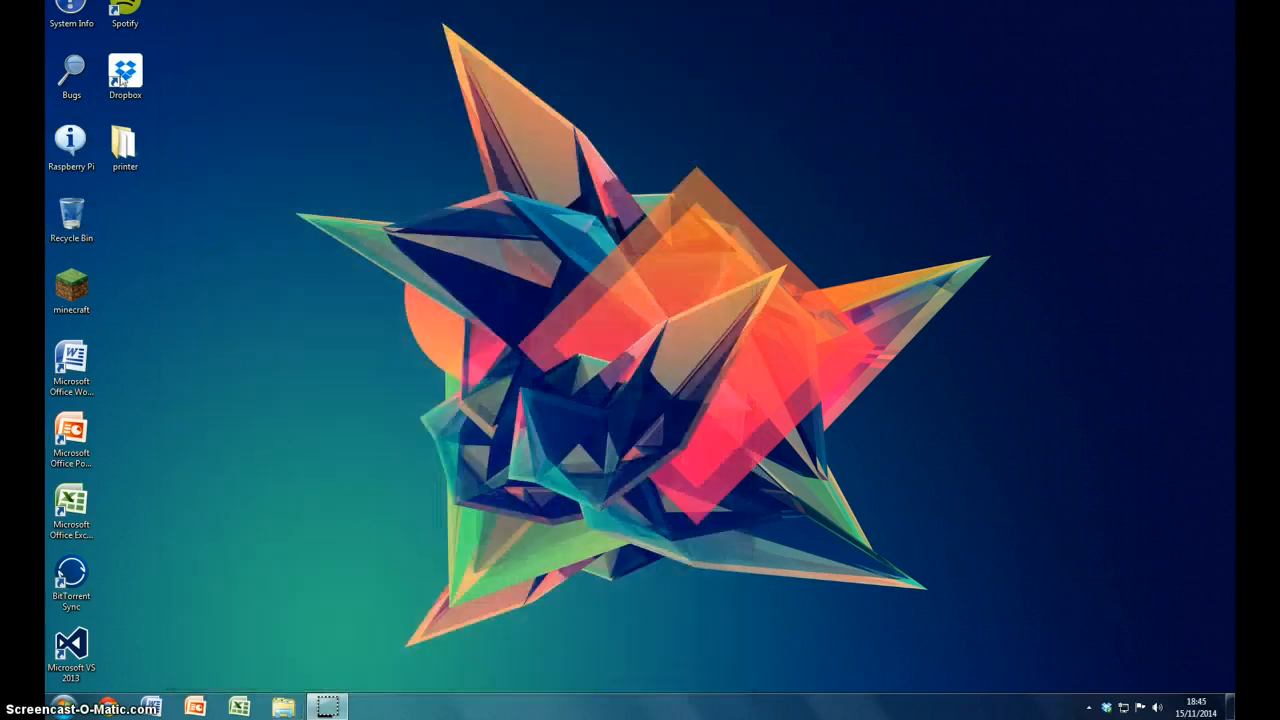
{"action": "double_click", "coordinate": [72, 70]}
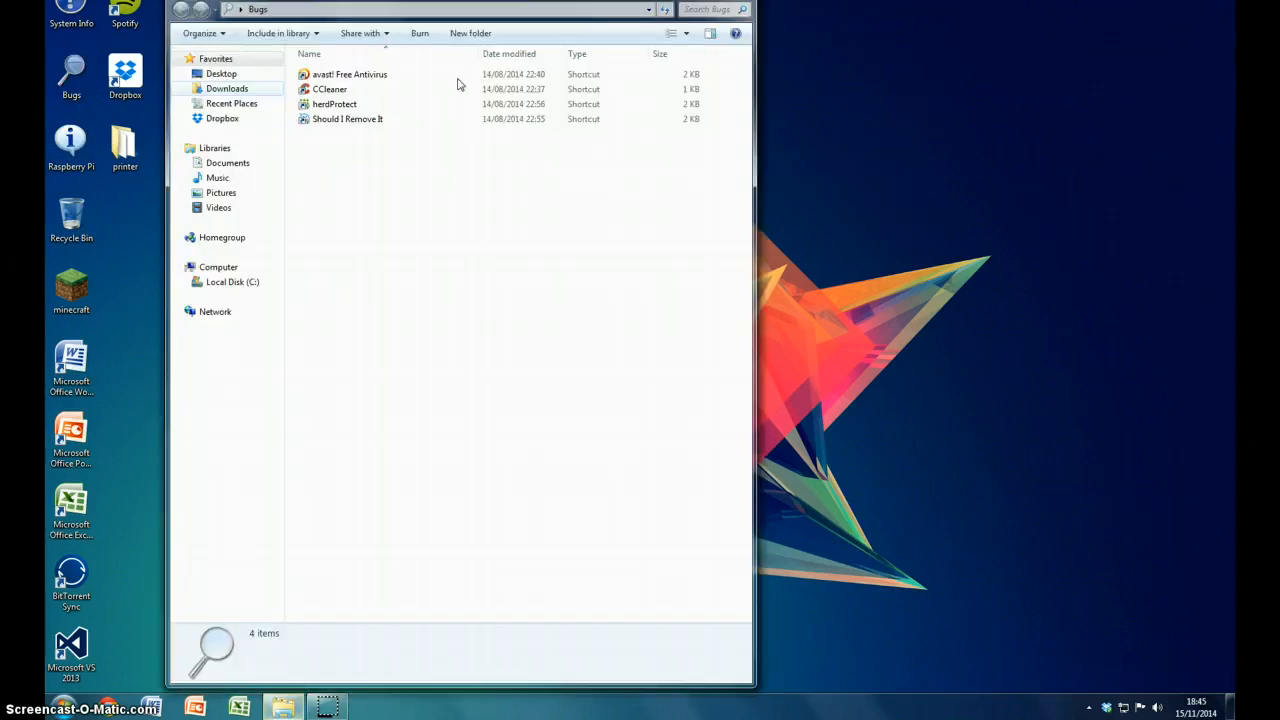
{"action": "double_click", "coordinate": [328, 88]}
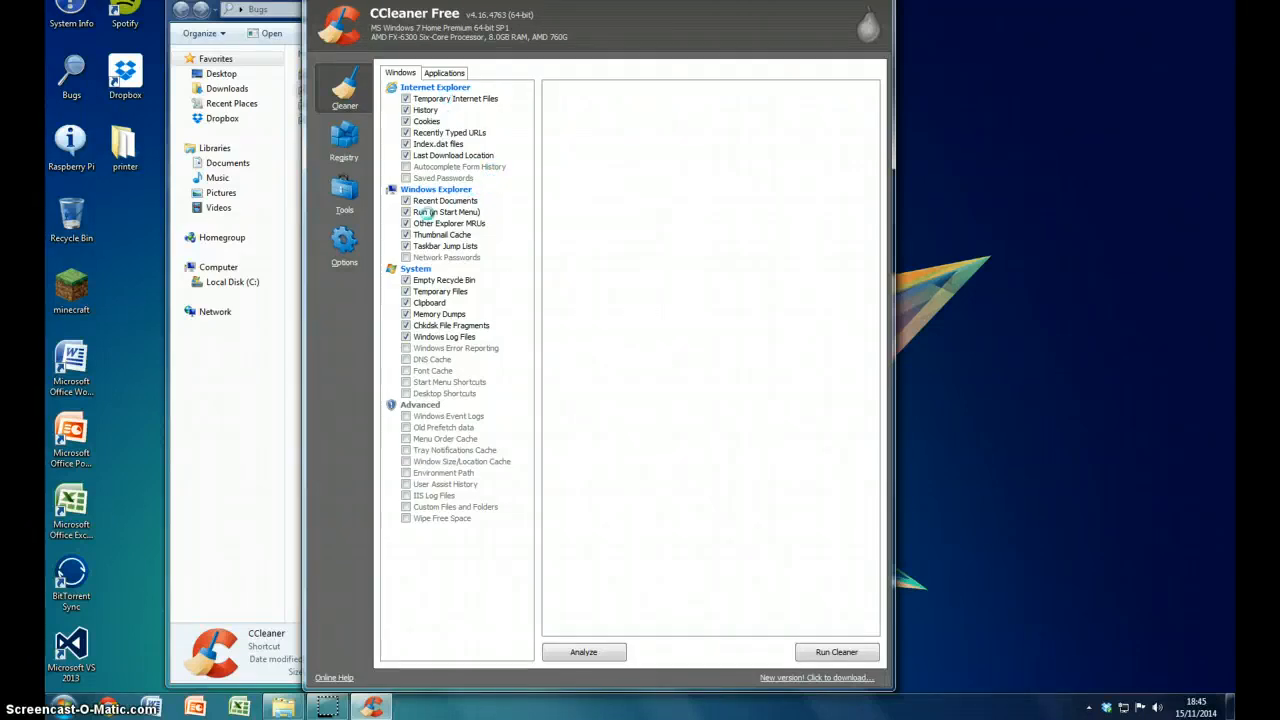
Review the Applications and Windows cleaning lists, analyze, then run the cleaner to remove ~5 MB of junk.
{"action": "left_click", "coordinate": [406, 212]}
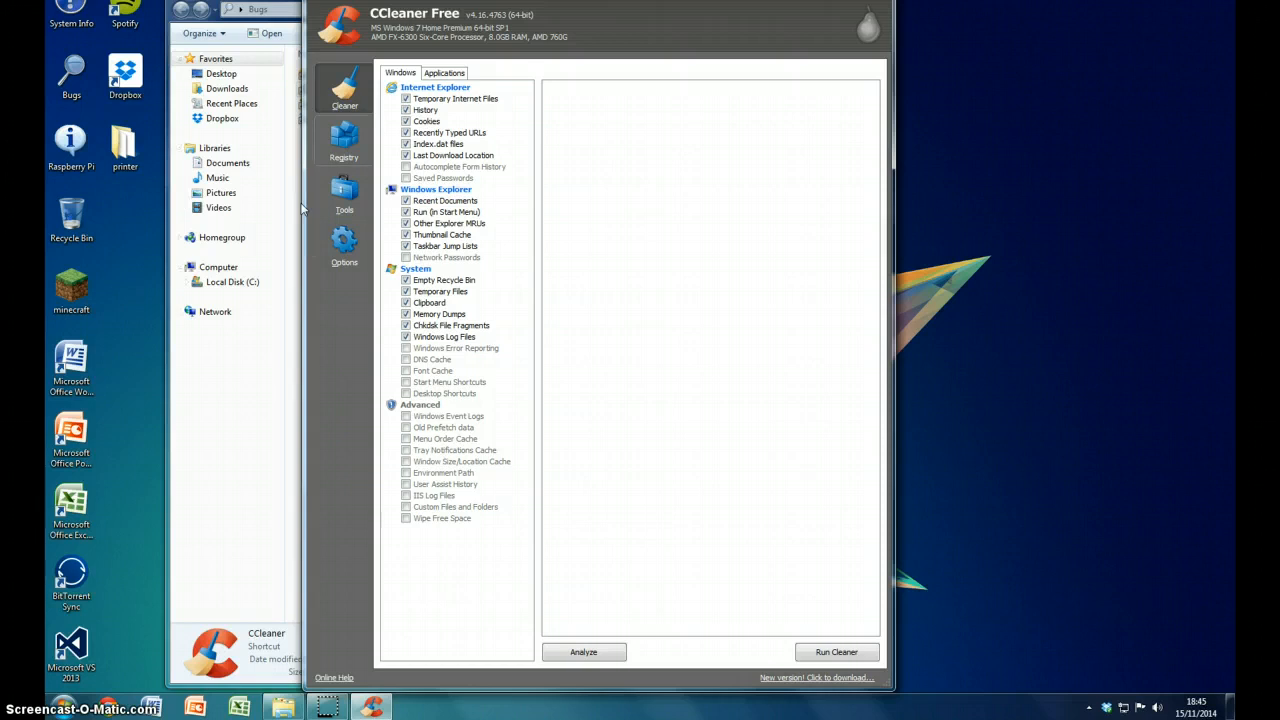
{"action": "mouse_move", "coordinate": [480, 212]}
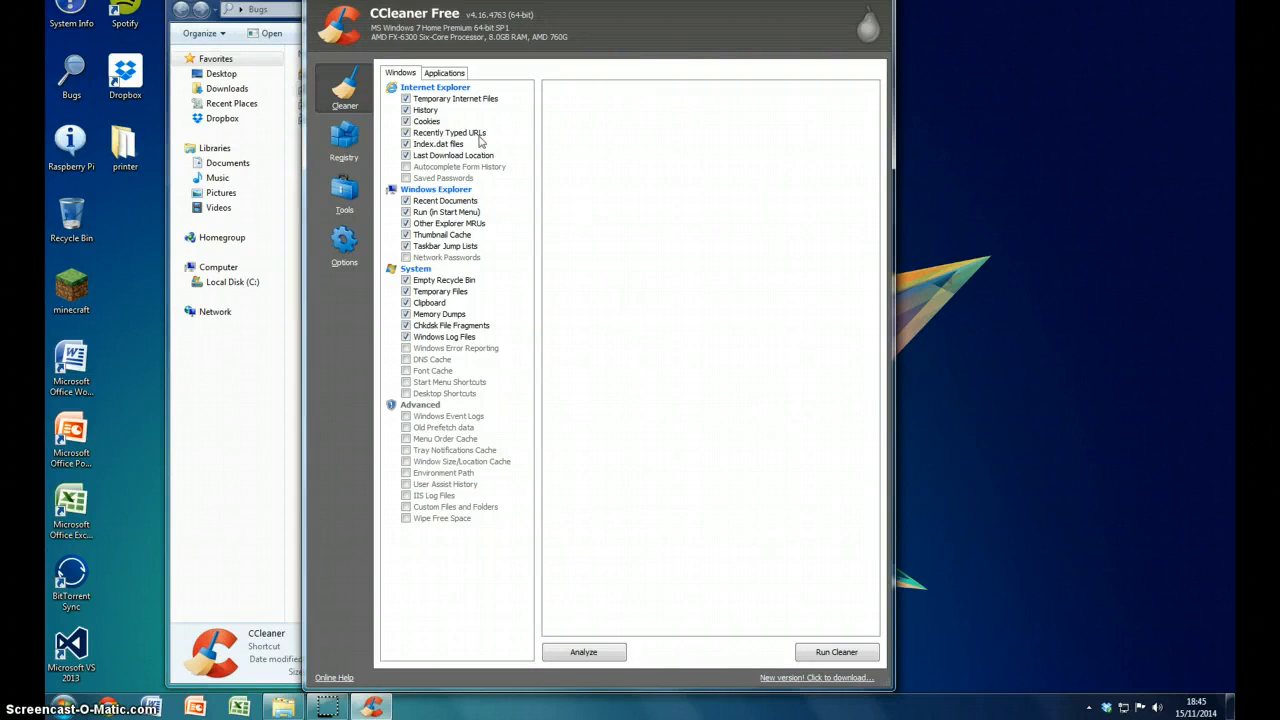
{"action": "left_click", "coordinate": [444, 72]}
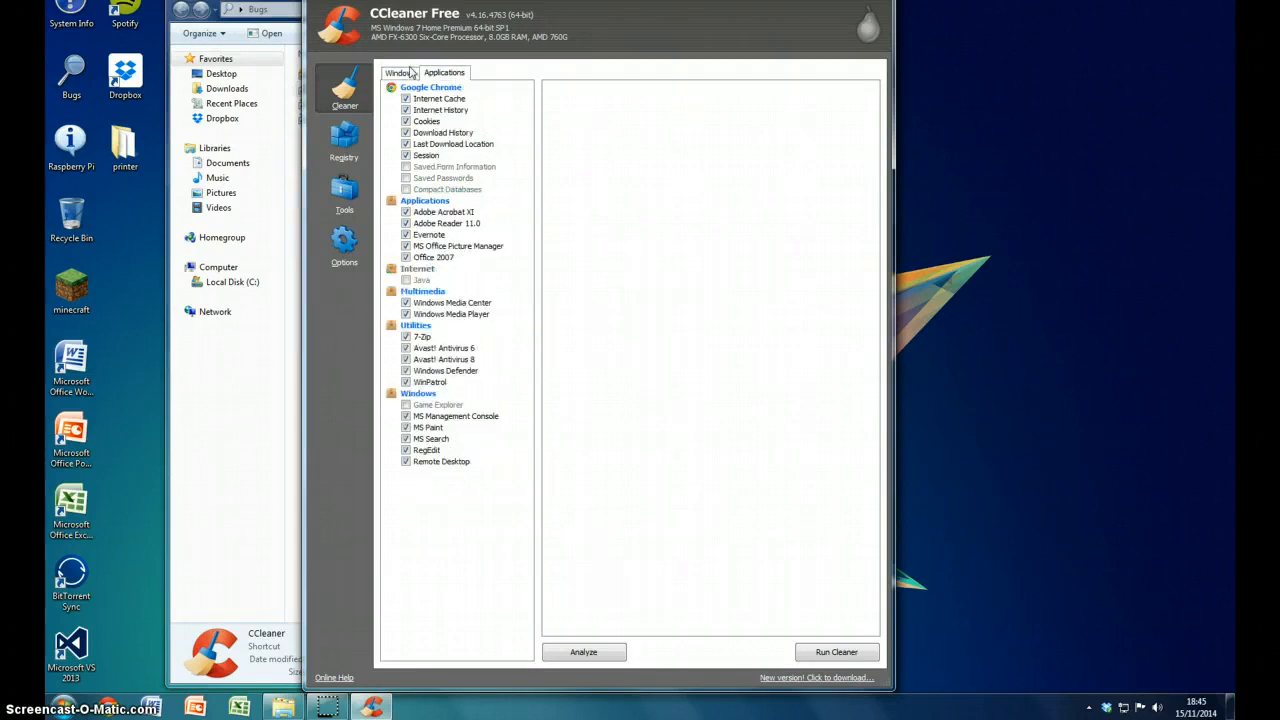
{"action": "left_click", "coordinate": [400, 72]}
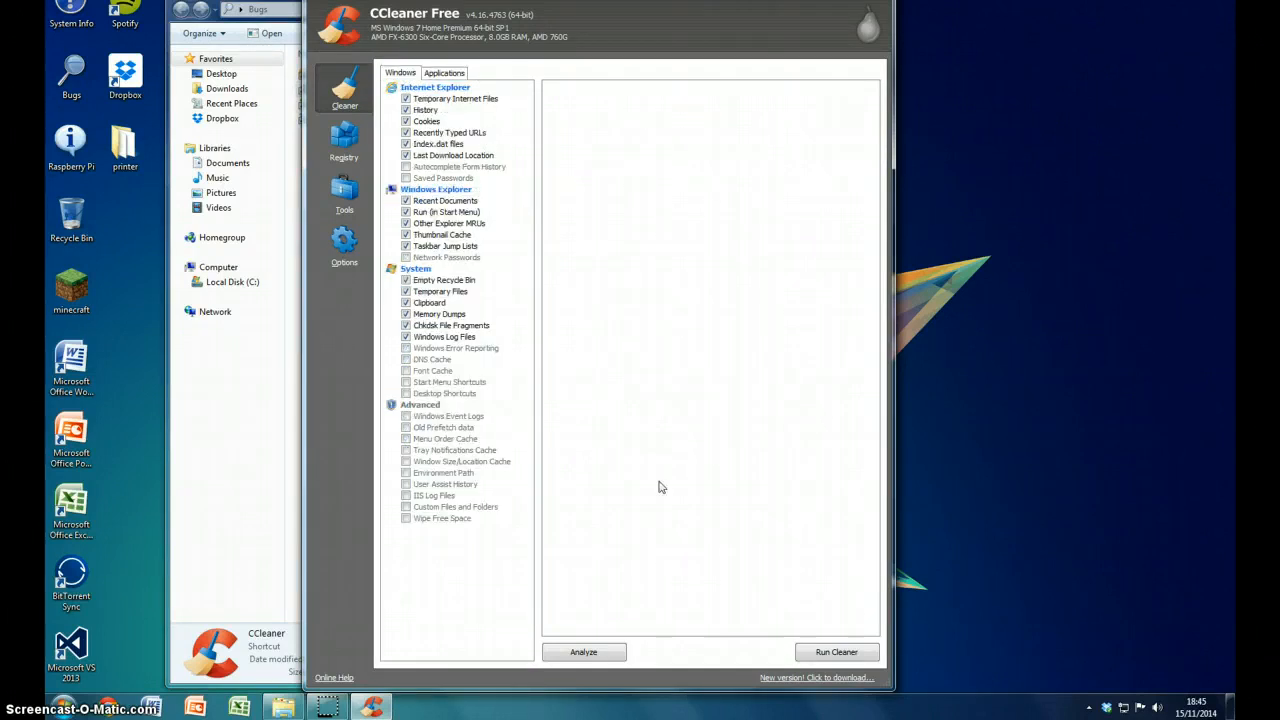
{"action": "left_click", "coordinate": [584, 652]}
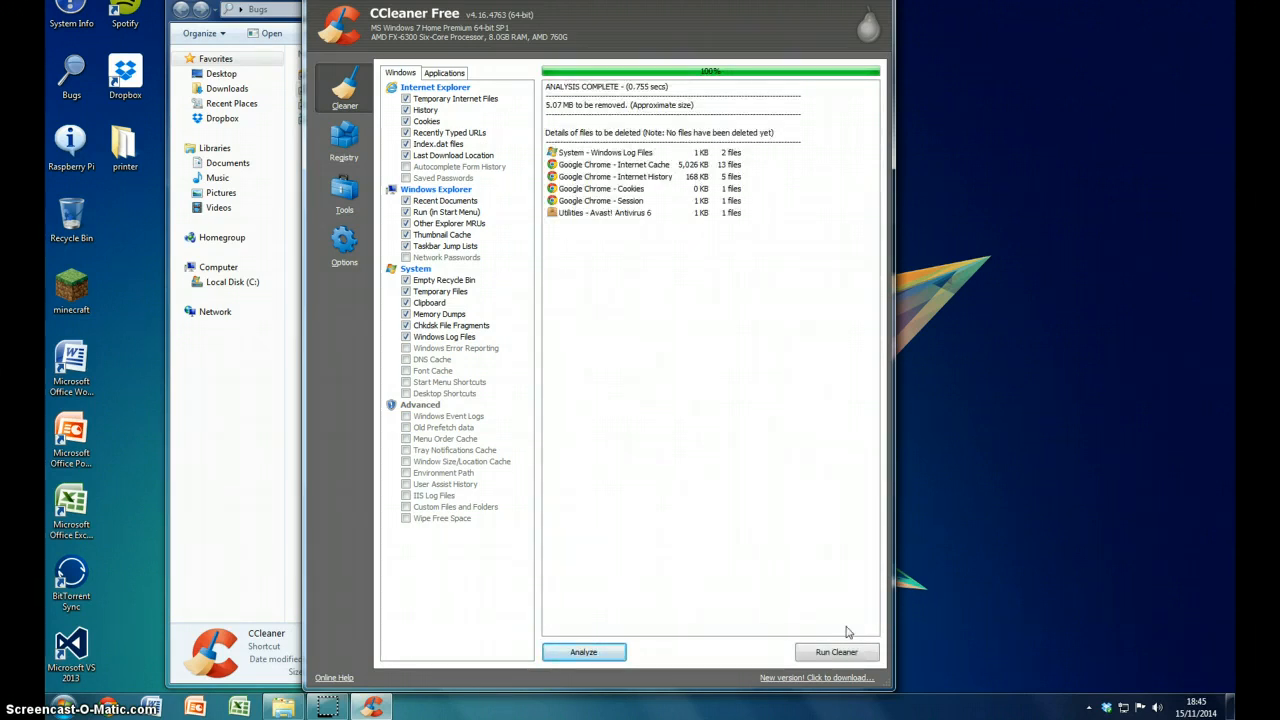
{"action": "left_click", "coordinate": [836, 652]}
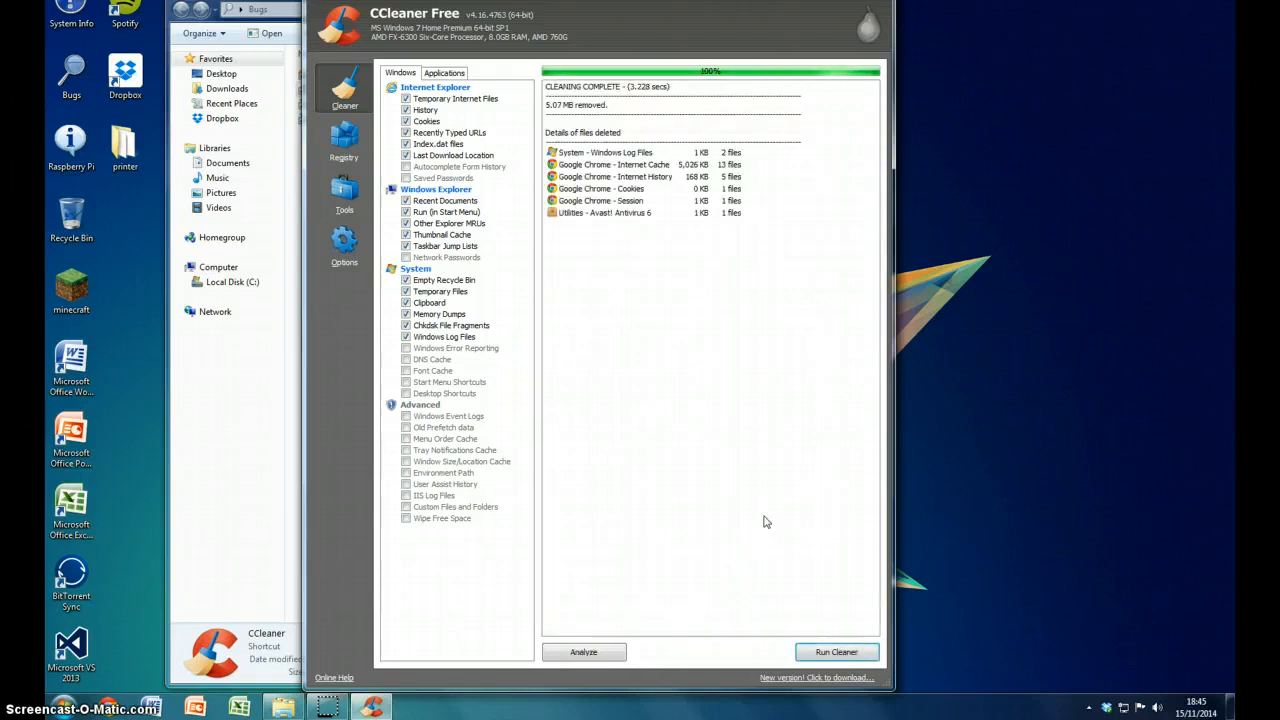
{"action": "mouse_move", "coordinate": [684, 456]}
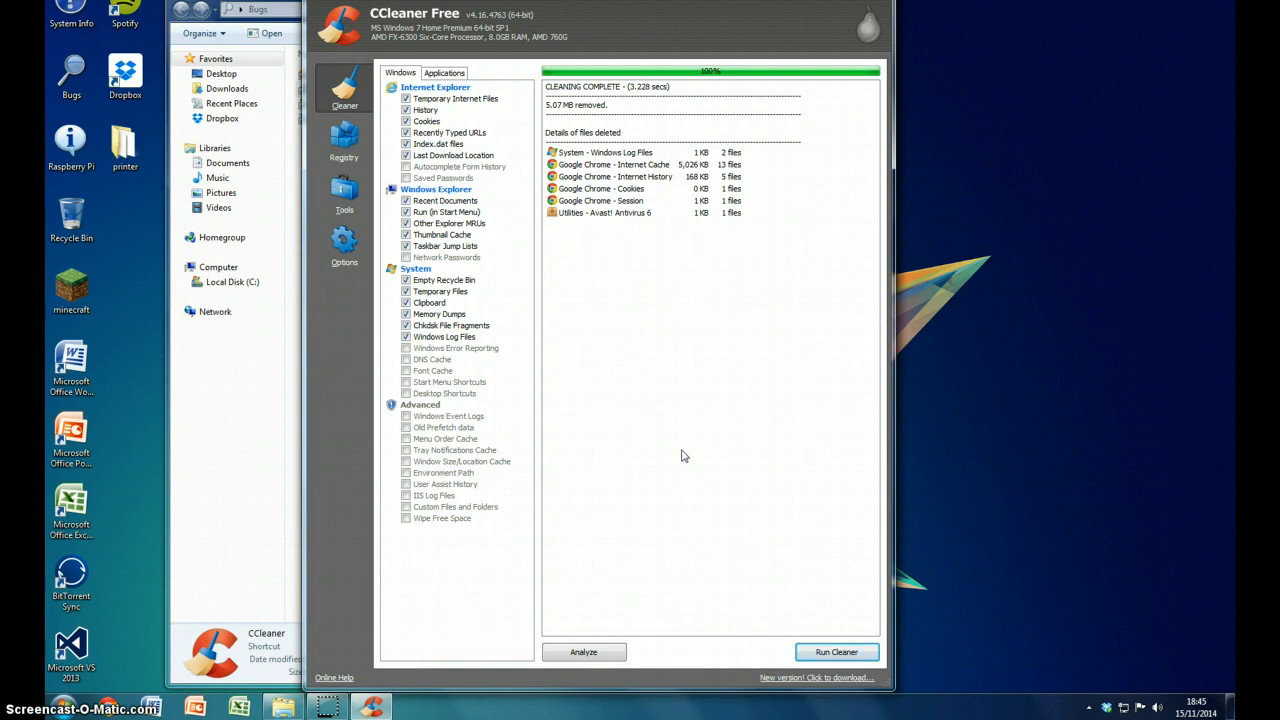
Scan the registry for issues such as missing shared DLLs and invalid file classes.
{"action": "left_click", "coordinate": [344, 140]}
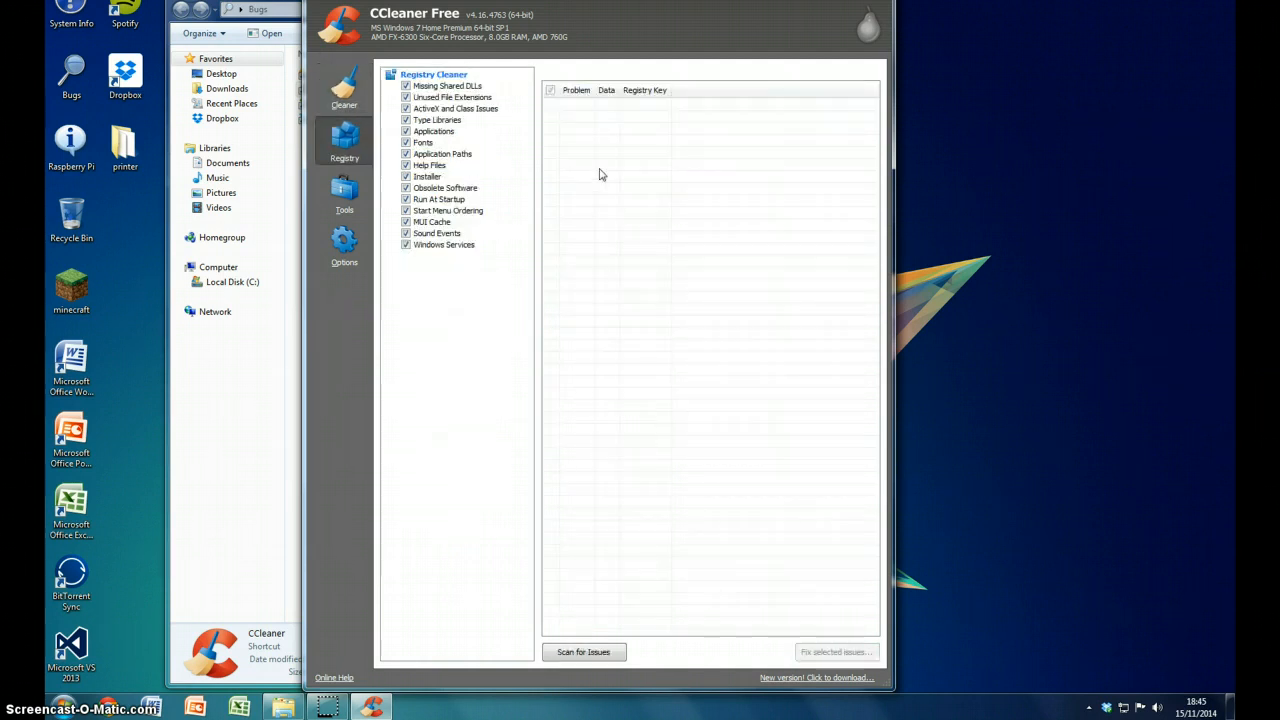
{"action": "left_click", "coordinate": [584, 652]}
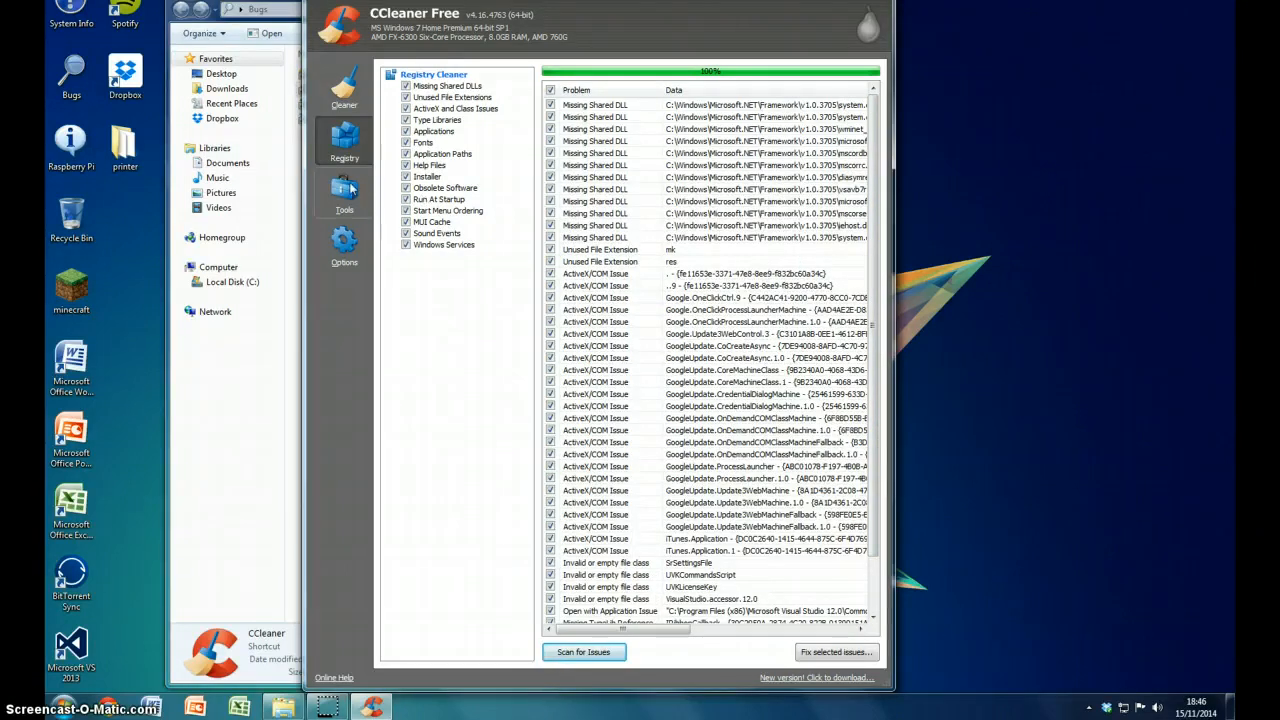
{"action": "mouse_move", "coordinate": [364, 206]}
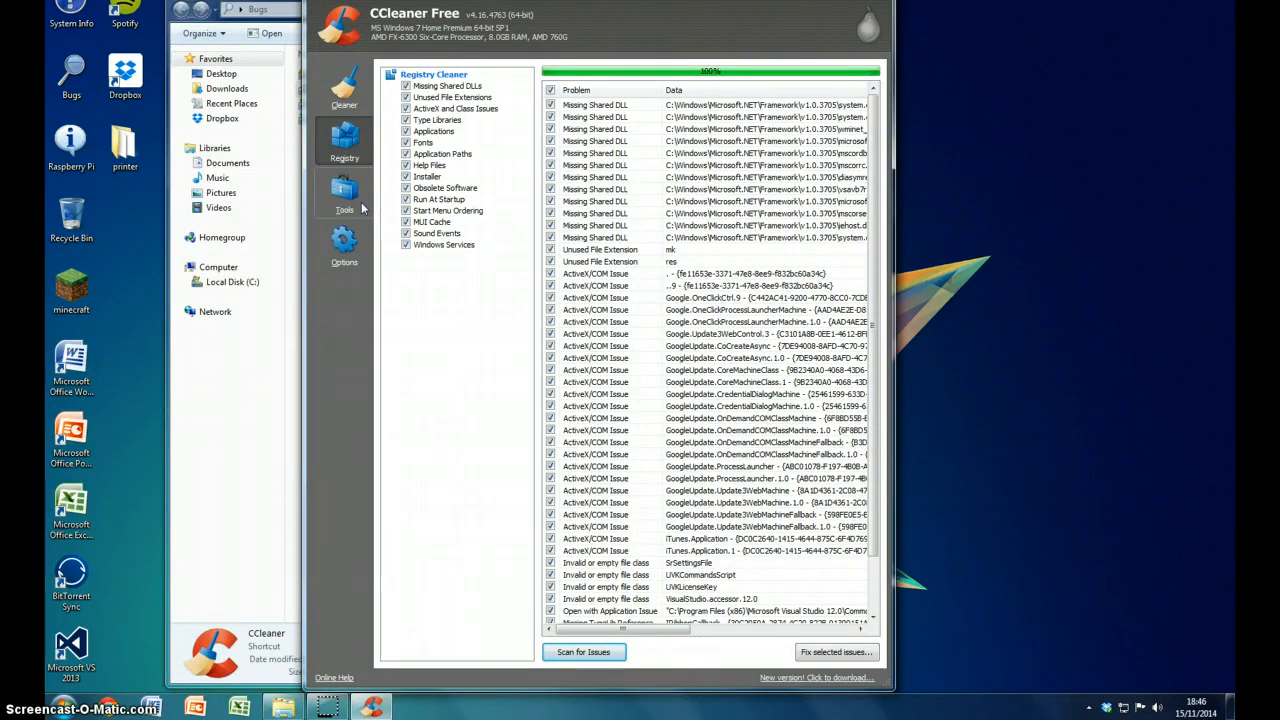
Show the Uninstall tool's list of installed programs and publishers under Tools.
{"action": "left_click", "coordinate": [344, 190]}
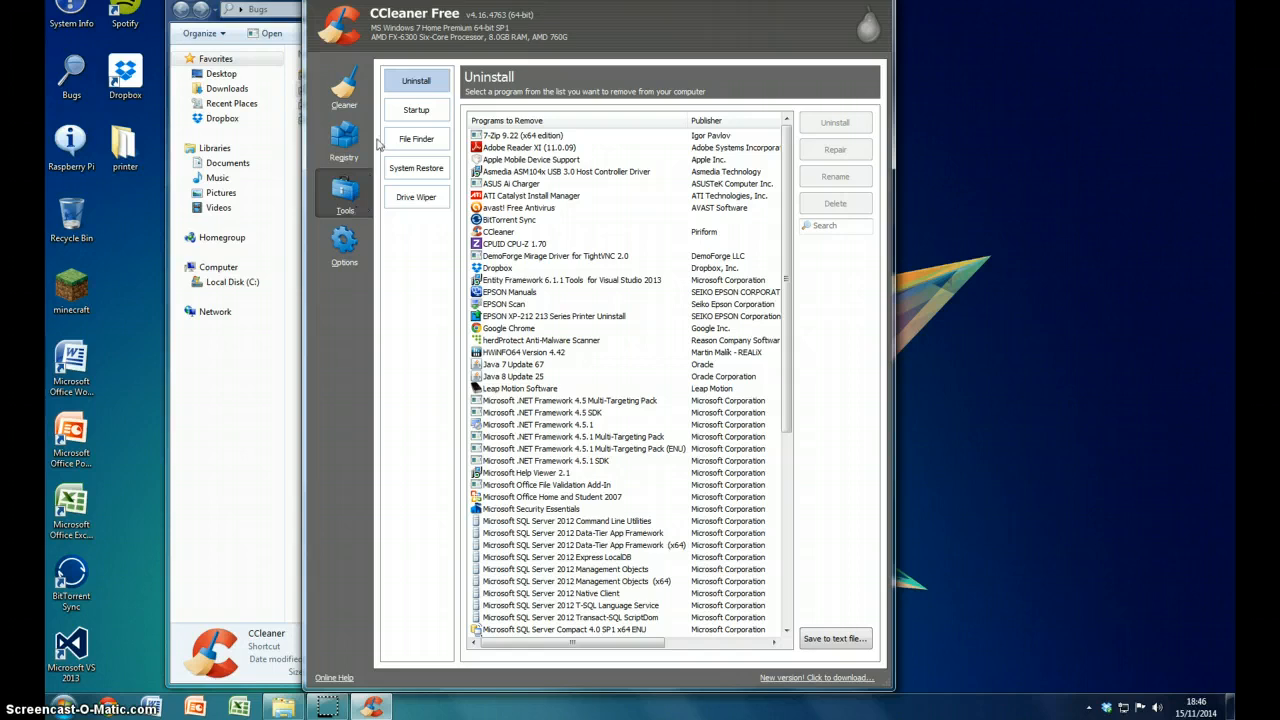
{"action": "mouse_move", "coordinate": [650, 240]}
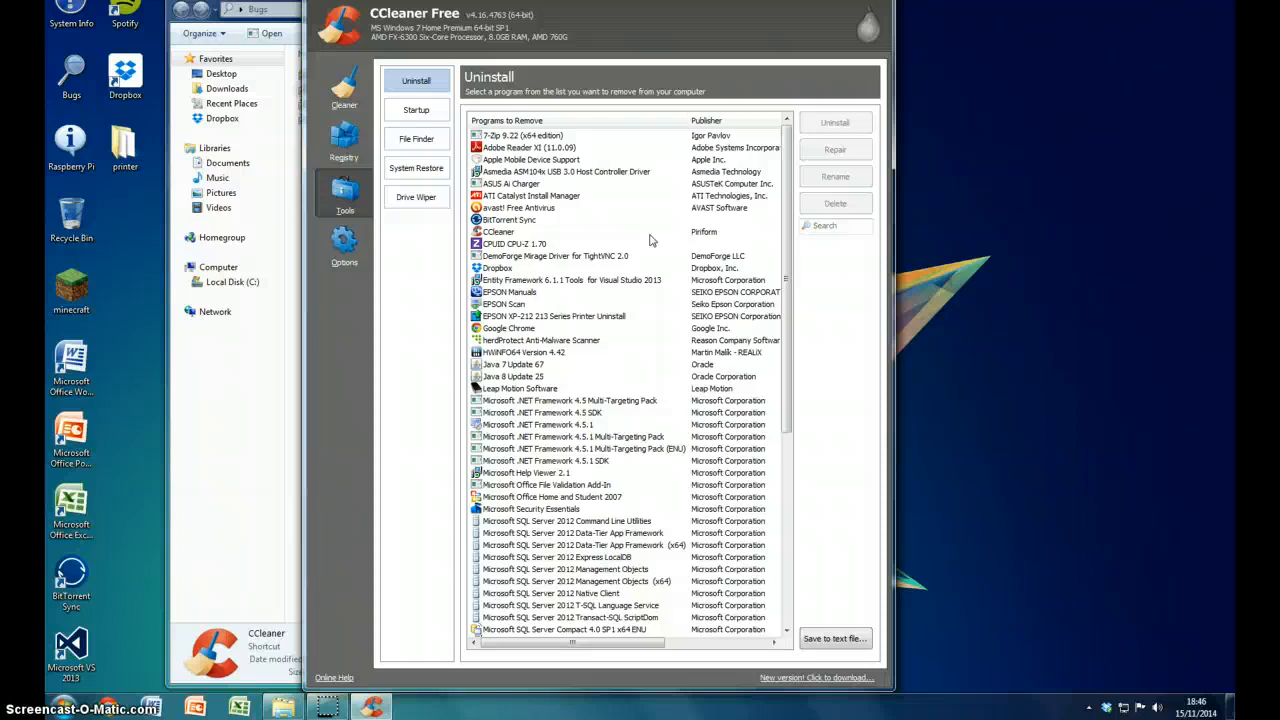
{"action": "mouse_move", "coordinate": [838, 288]}
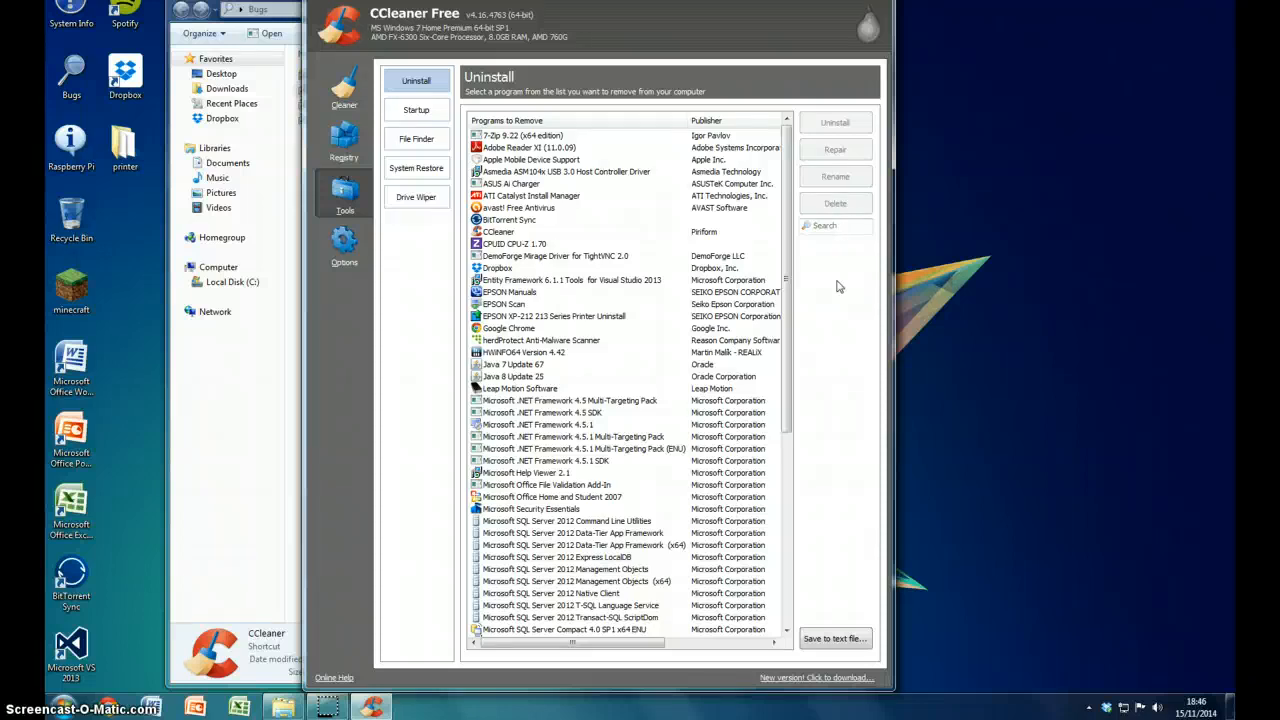
{"action": "mouse_move", "coordinate": [624, 180]}
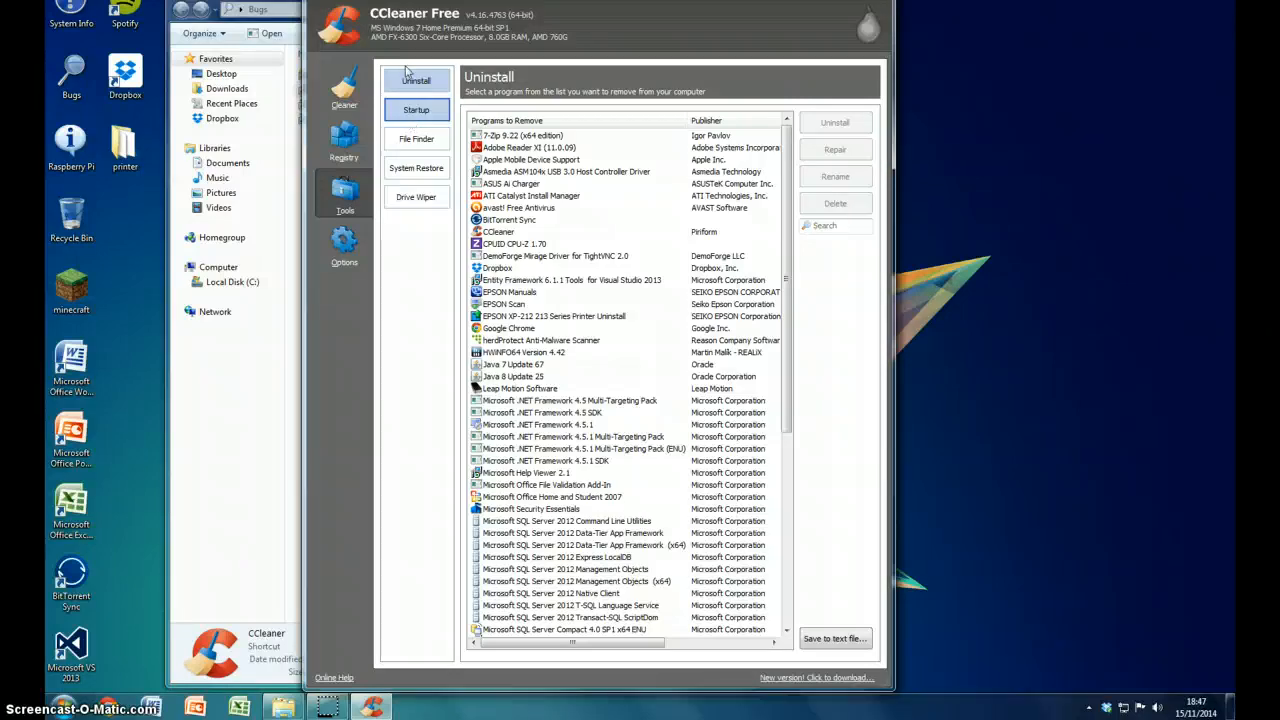
View the Windows startup programs, selecting the disabled Leap Control Panel and OneNote clipper entries.
{"action": "left_click", "coordinate": [416, 110]}
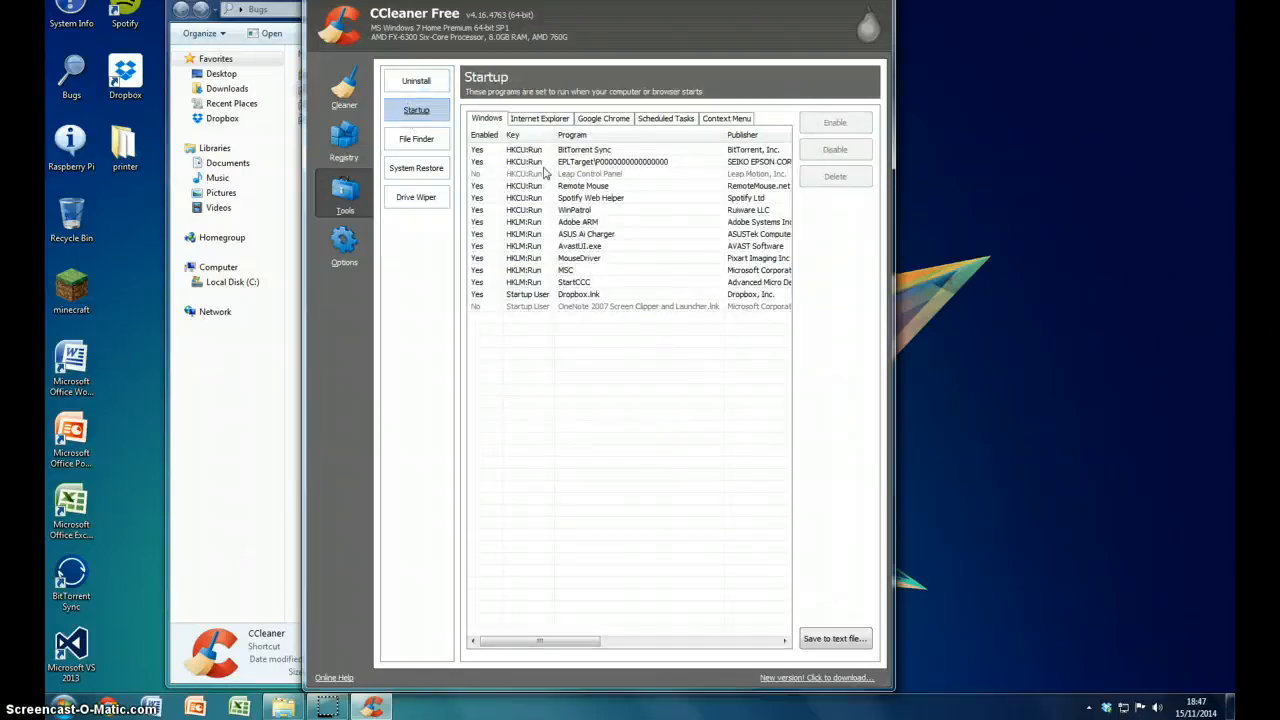
{"action": "left_click", "coordinate": [572, 136]}
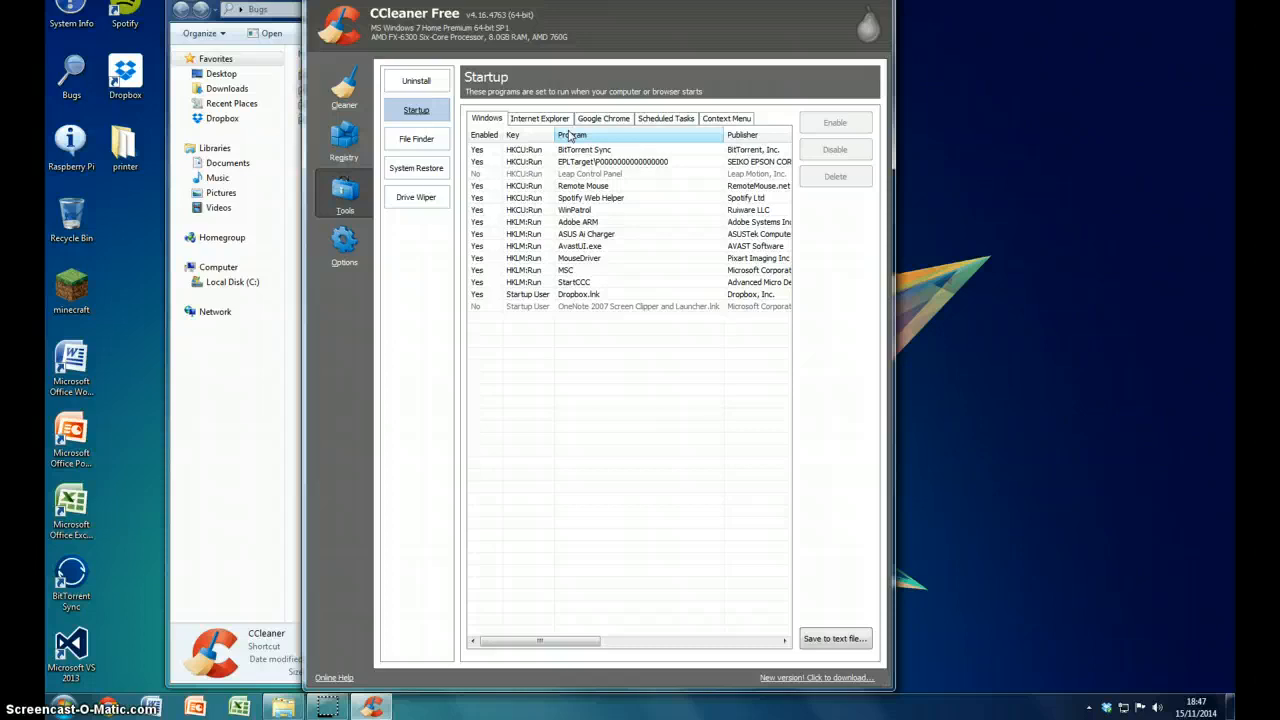
{"action": "mouse_move", "coordinate": [568, 136]}
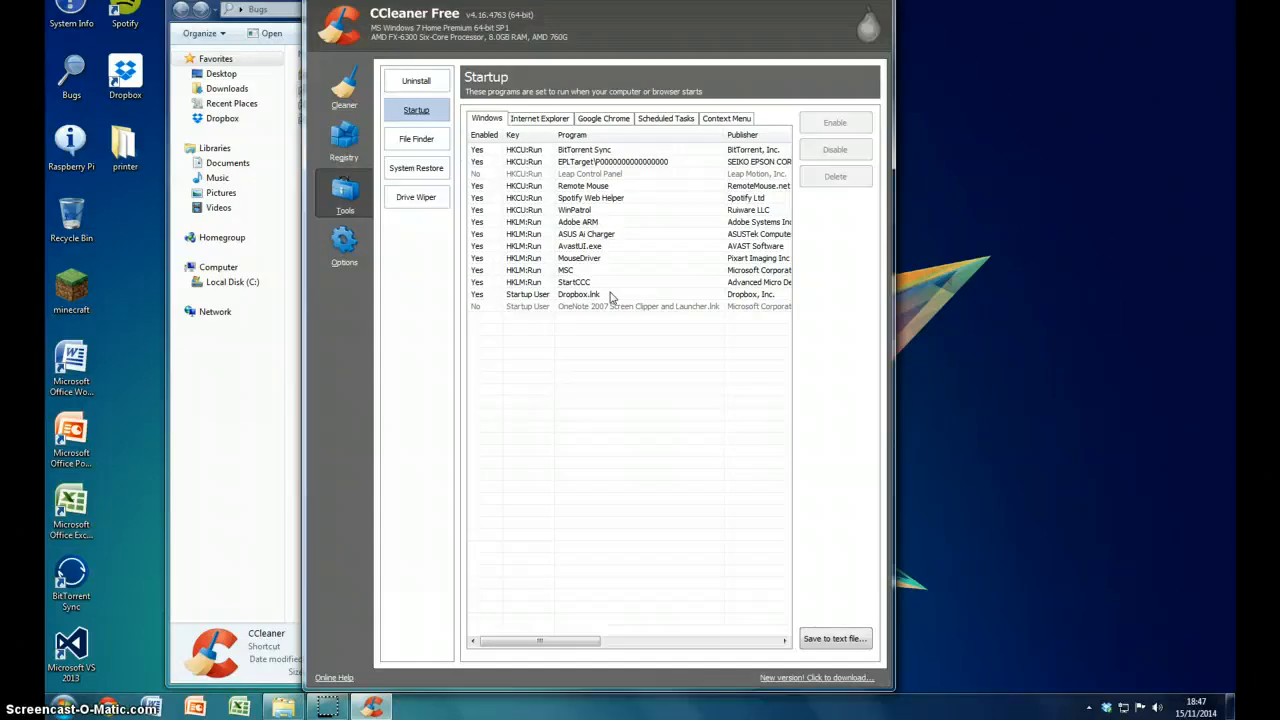
{"action": "left_click", "coordinate": [590, 172]}
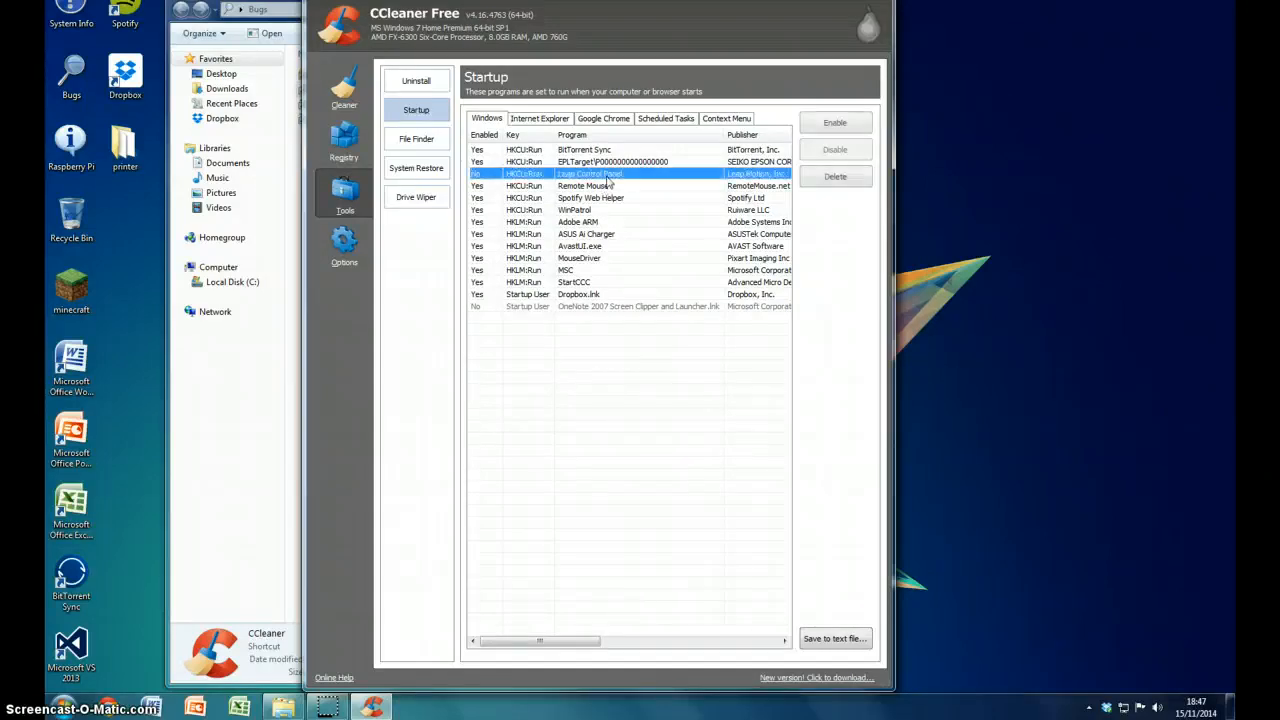
{"action": "left_click", "coordinate": [638, 306]}
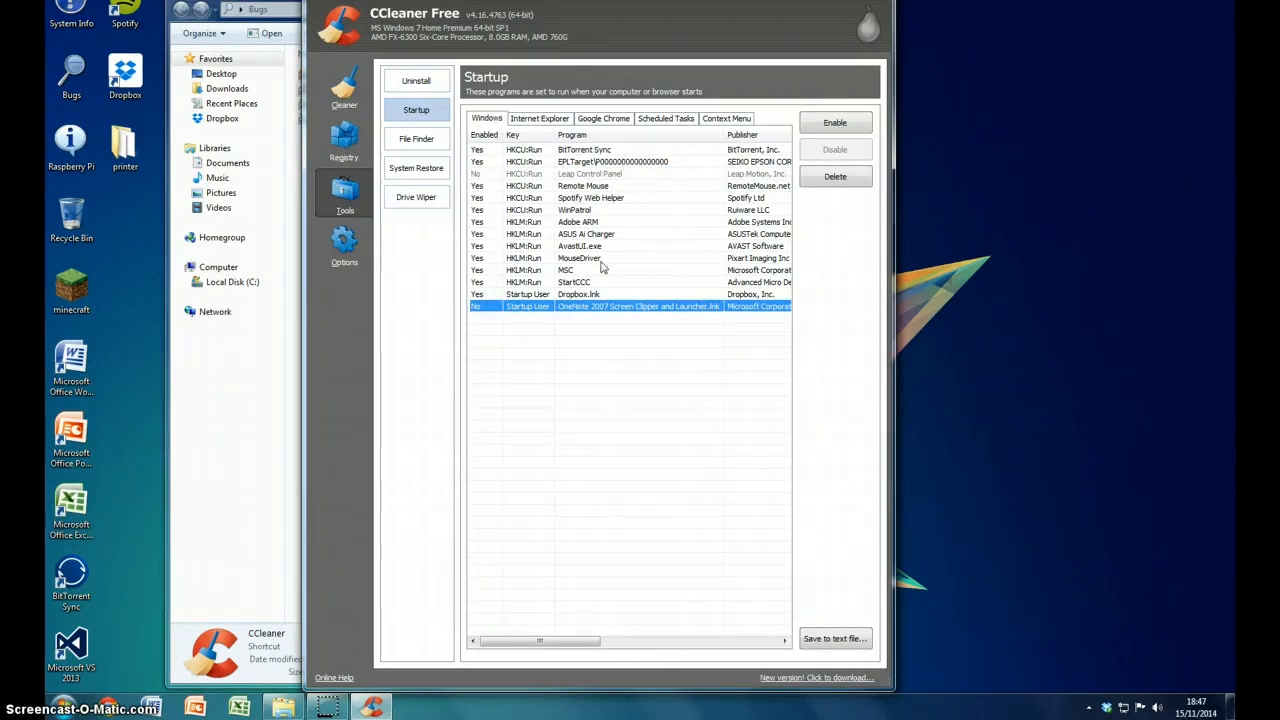
{"action": "mouse_move", "coordinate": [616, 258]}
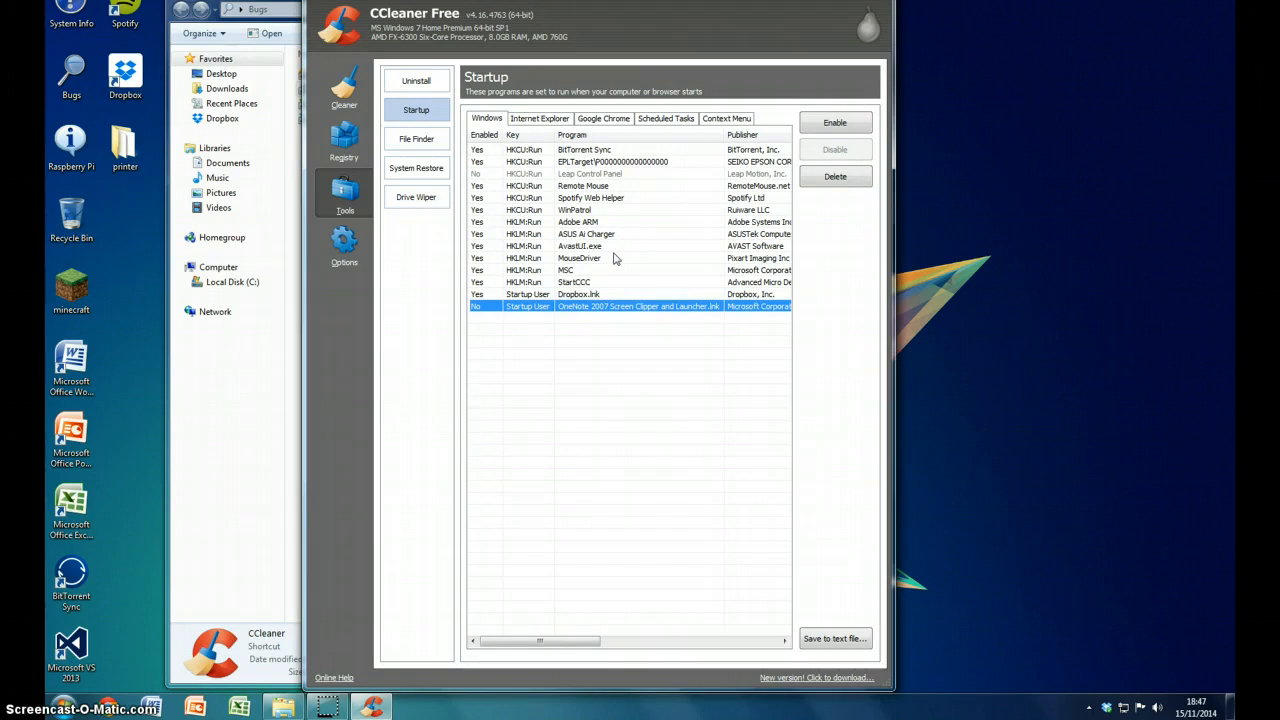
{"action": "mouse_move", "coordinate": [584, 242]}
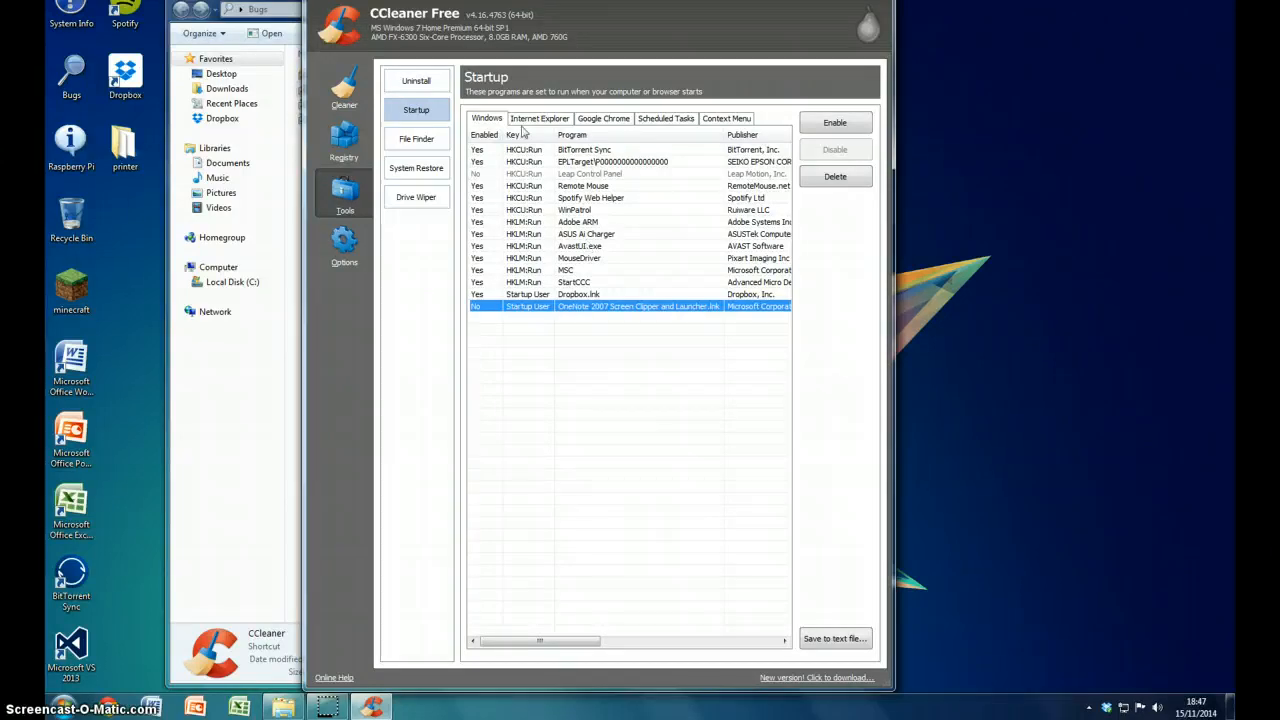
Browse the Internet Explorer, Chrome, Scheduled Tasks and Context Menu startup lists, ending at File Finder.
{"action": "left_click", "coordinate": [540, 118]}
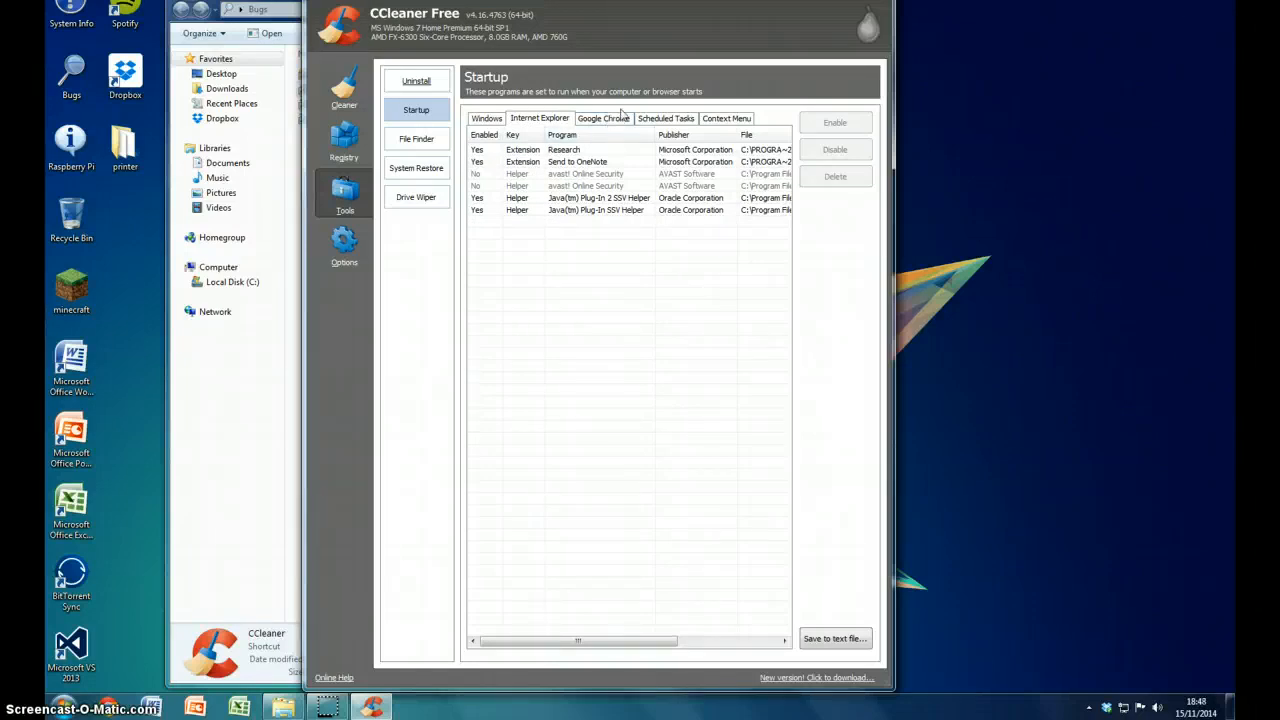
{"action": "left_click", "coordinate": [604, 118]}
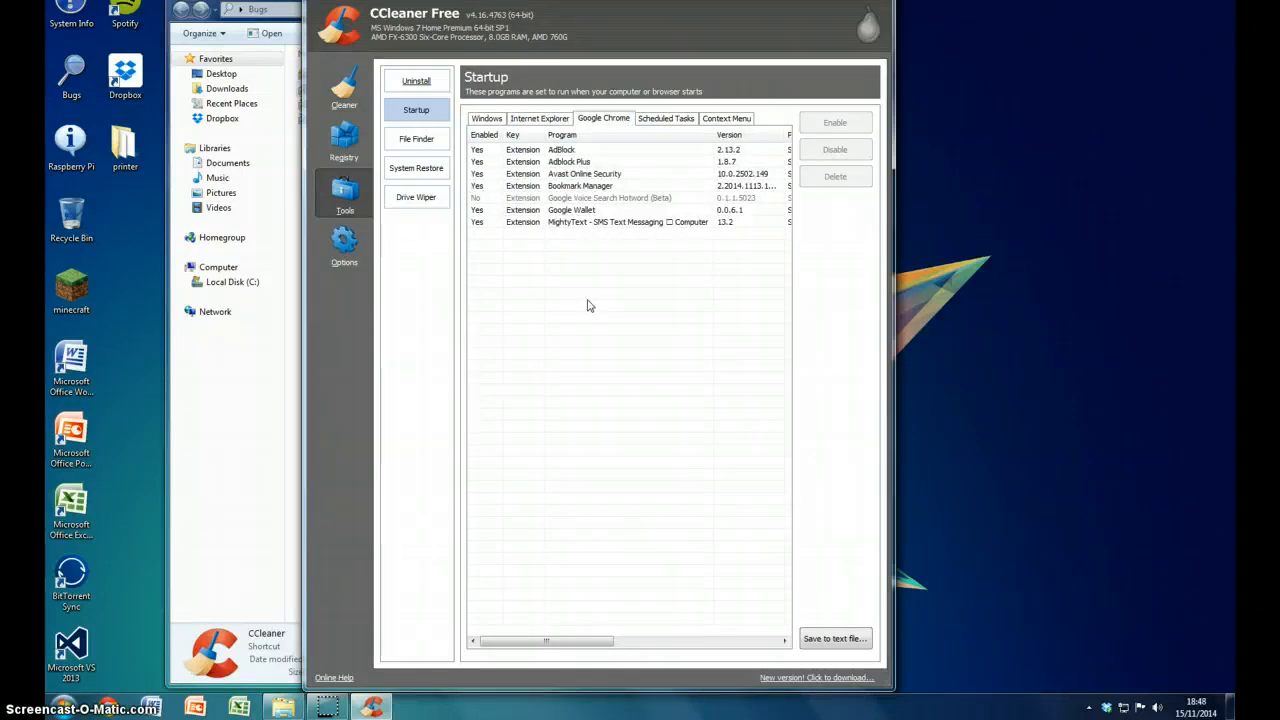
{"action": "left_click", "coordinate": [666, 118]}
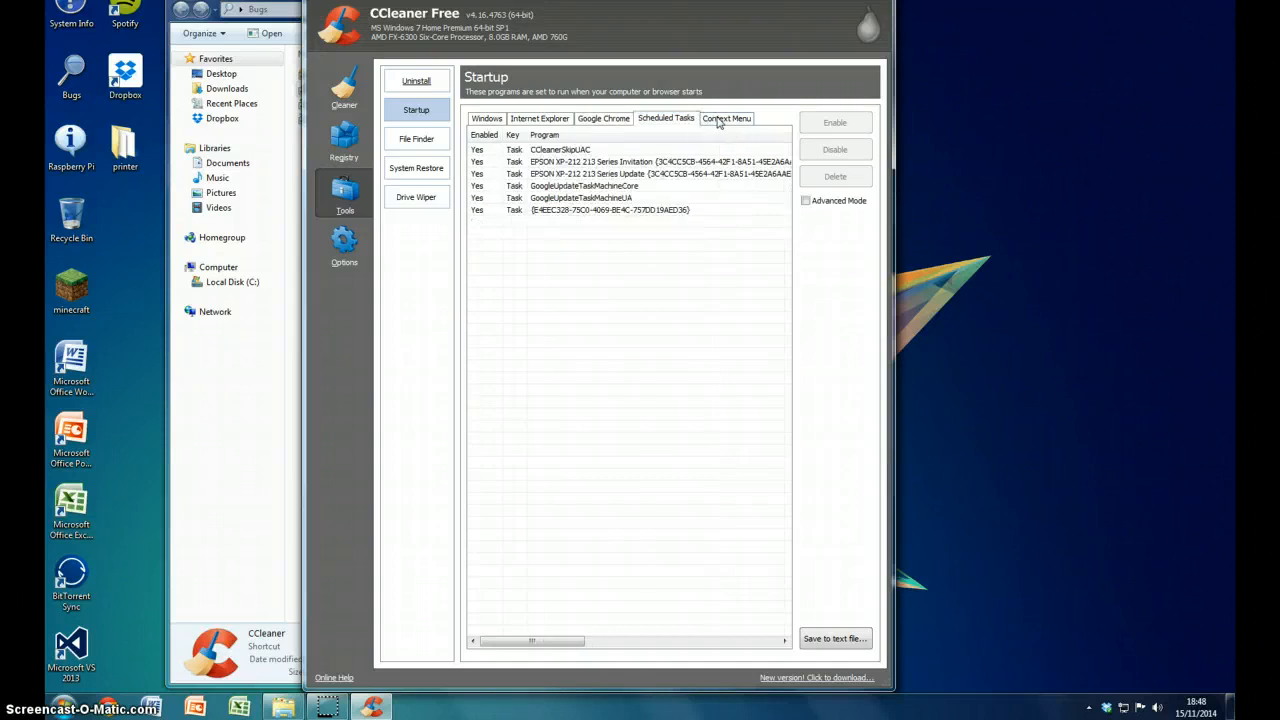
{"action": "left_click", "coordinate": [726, 118]}
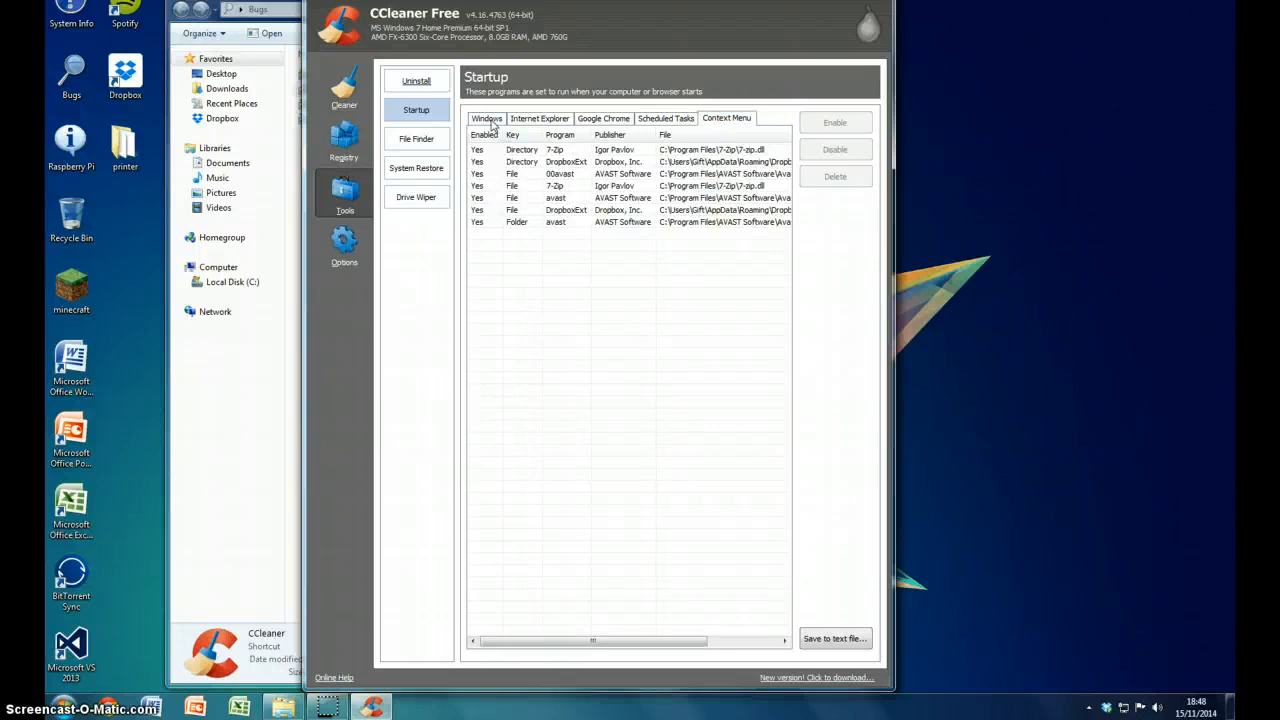
{"action": "left_click", "coordinate": [416, 138]}
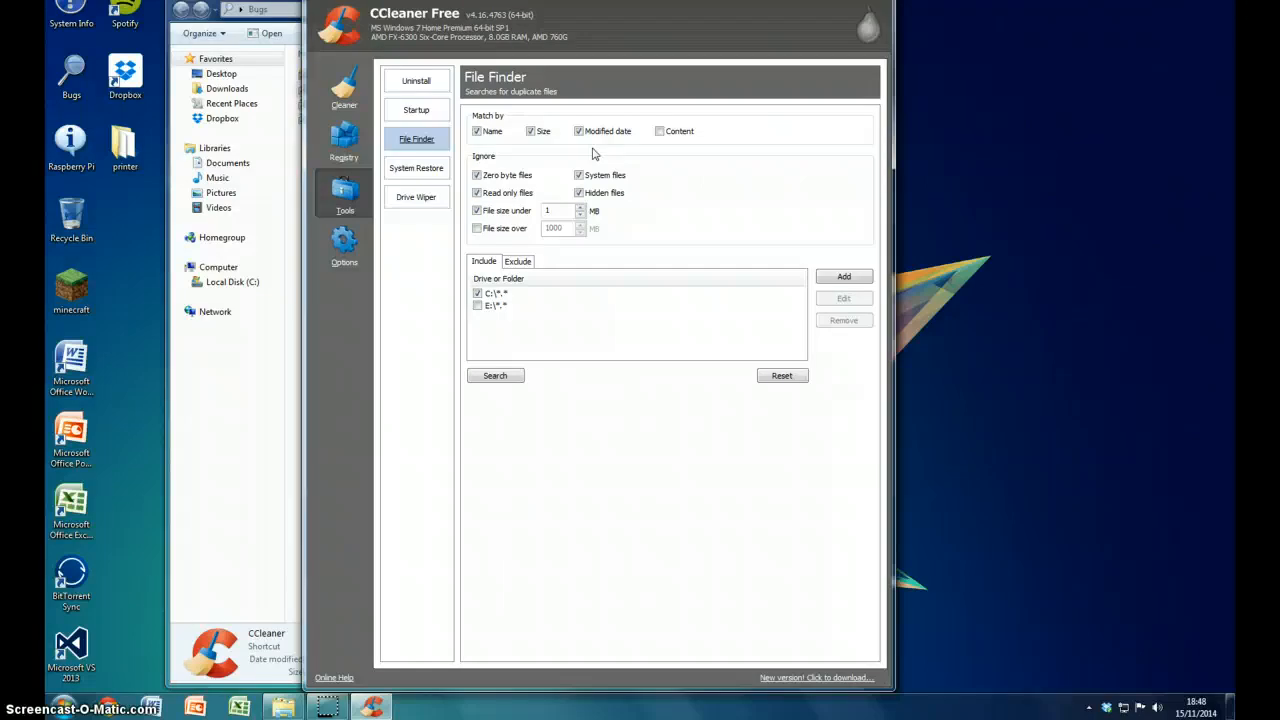
{"action": "mouse_move", "coordinate": [416, 168]}
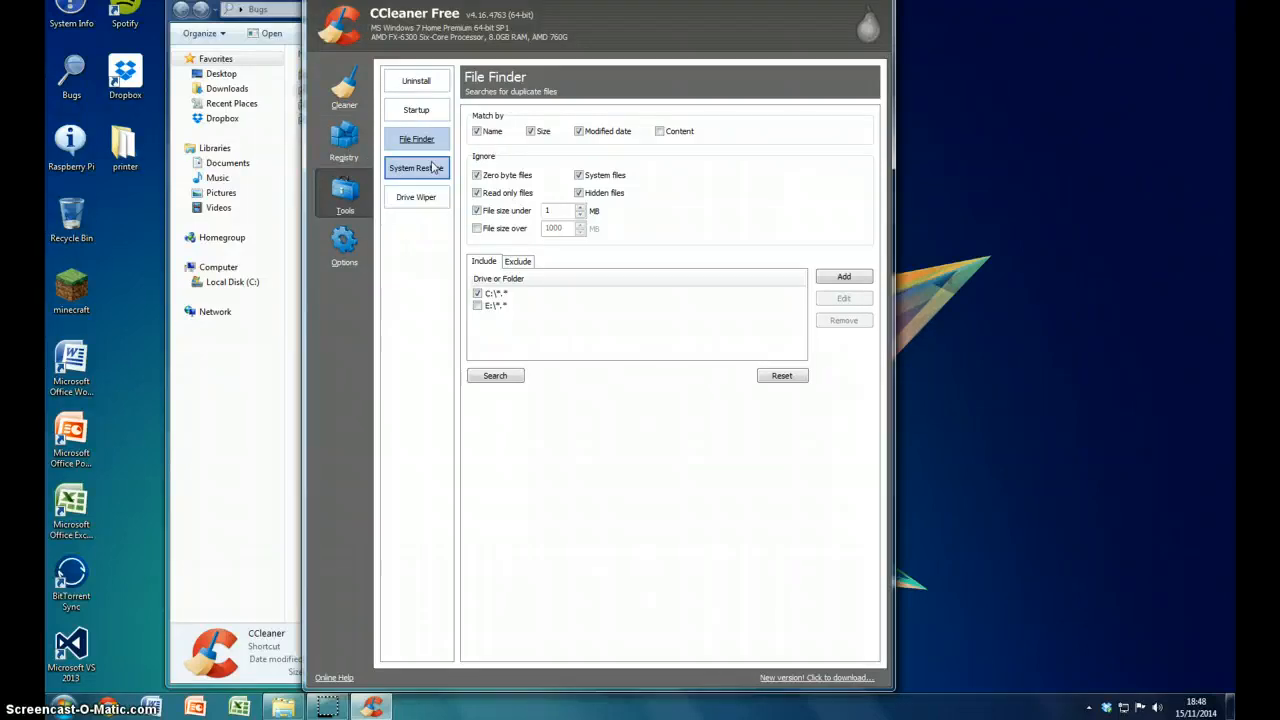
Show the System Restore points with their dates and descriptions.
{"action": "left_click", "coordinate": [416, 168]}
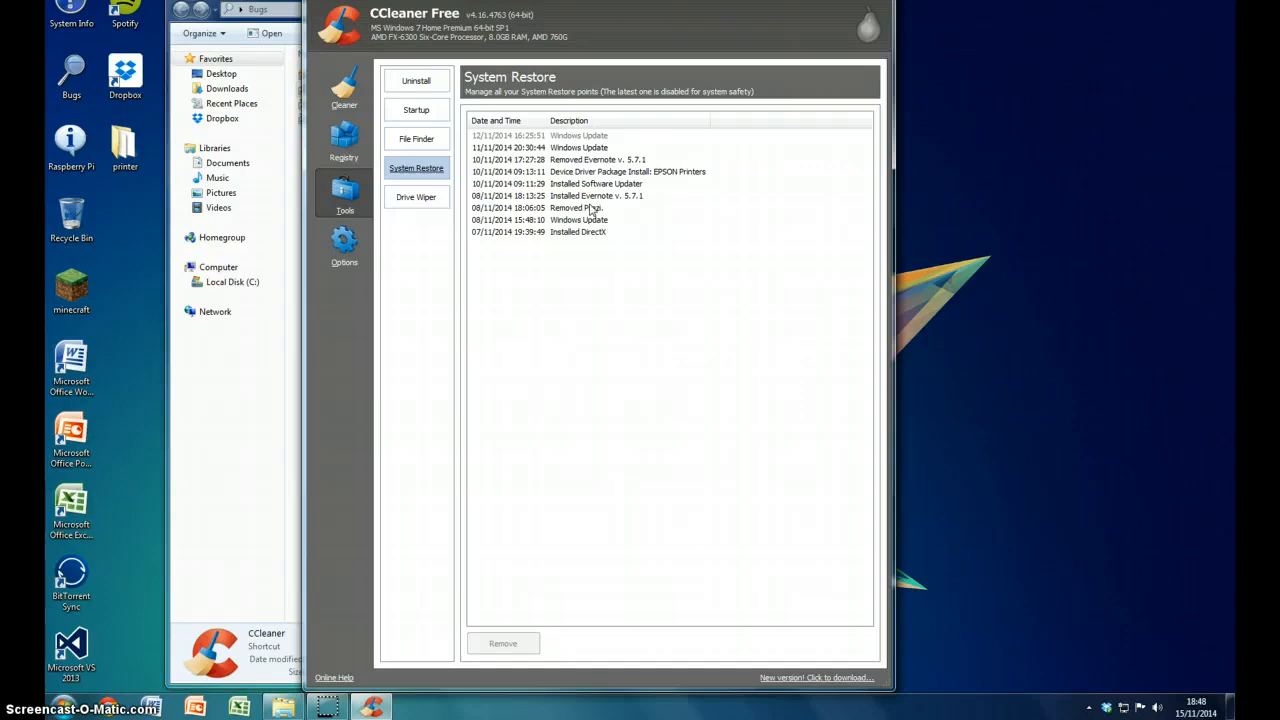
Select an older restore point, view Drive Wiper set to free space only, then return to Cleaner.
{"action": "left_click", "coordinate": [590, 208]}
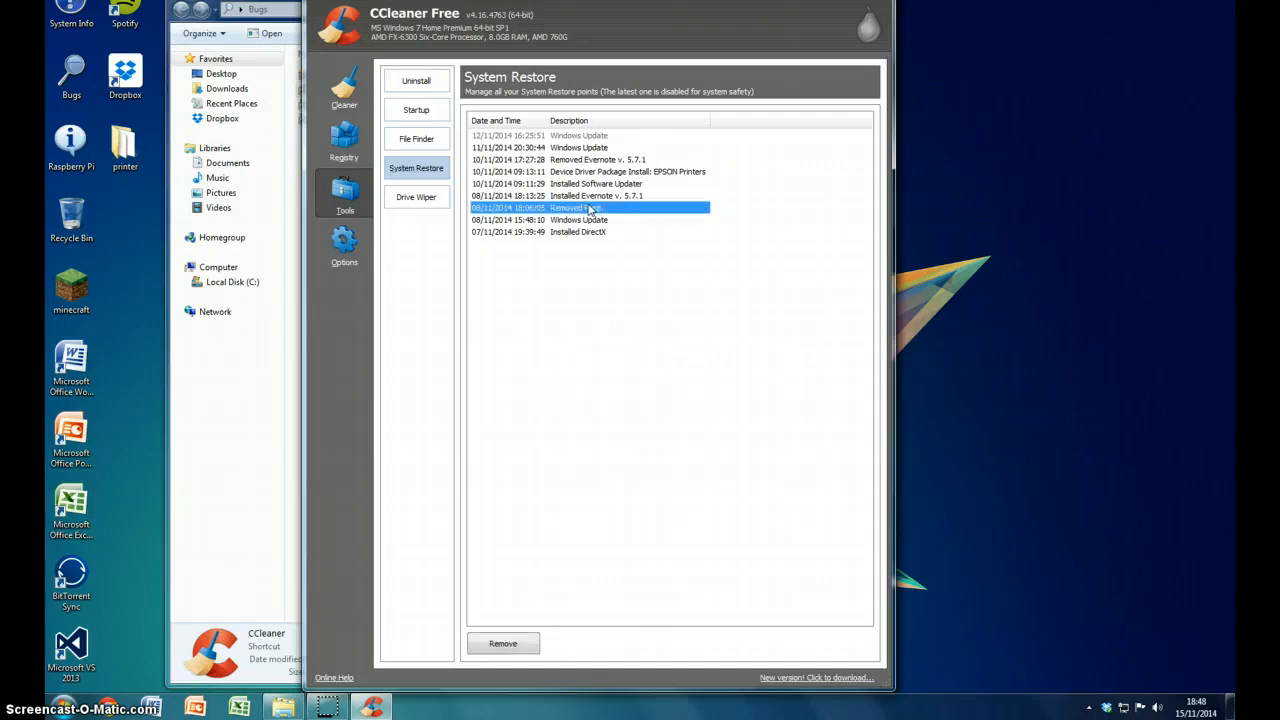
{"action": "left_click", "coordinate": [416, 198]}
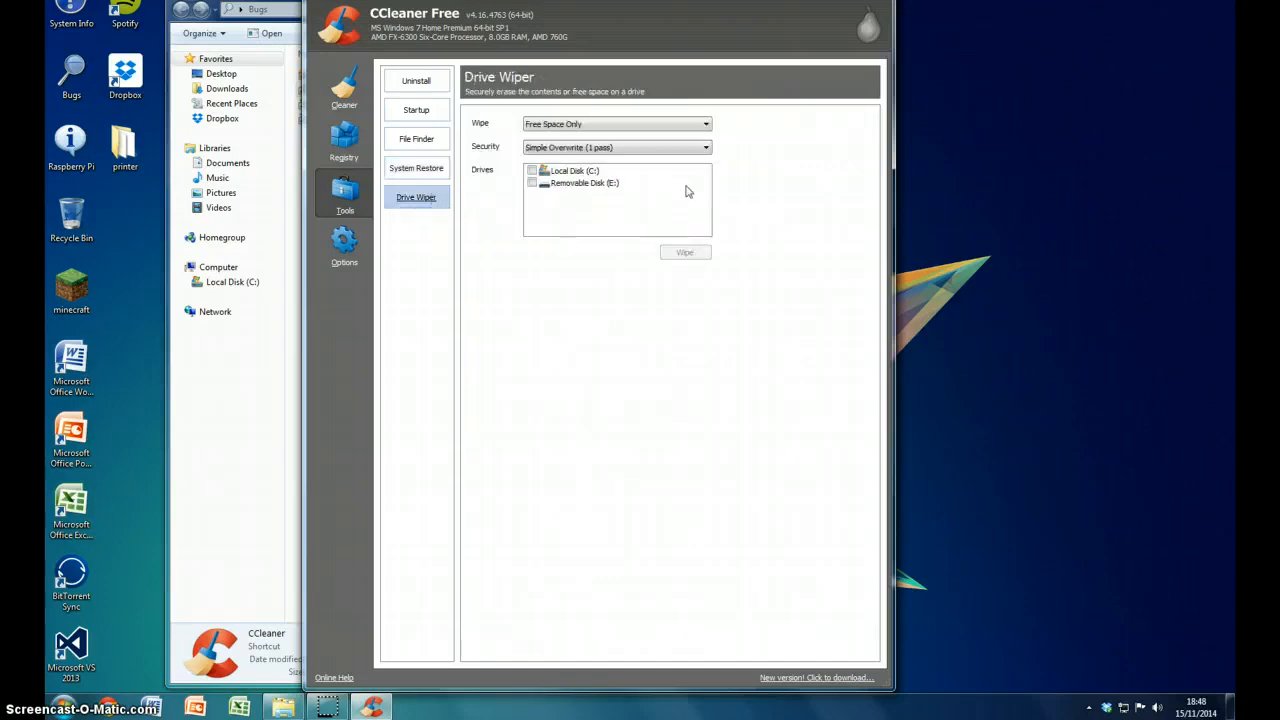
{"action": "left_click", "coordinate": [532, 170]}
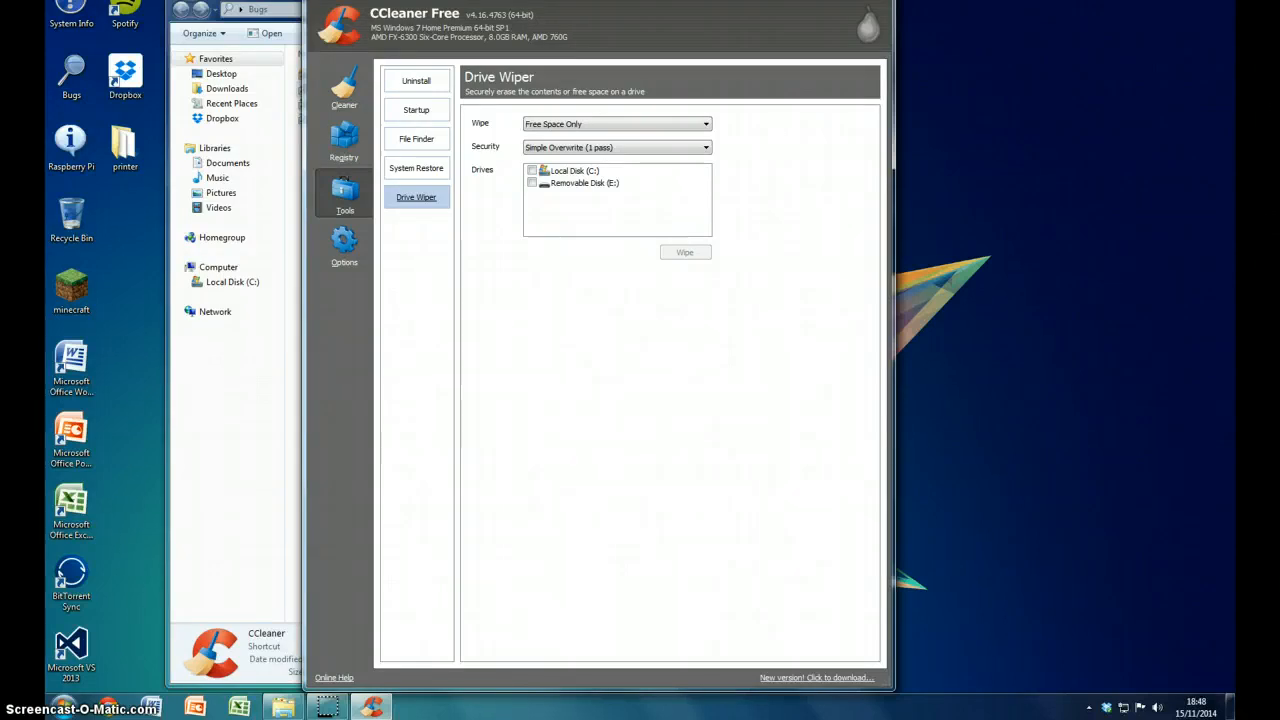
{"action": "mouse_move", "coordinate": [64, 704]}
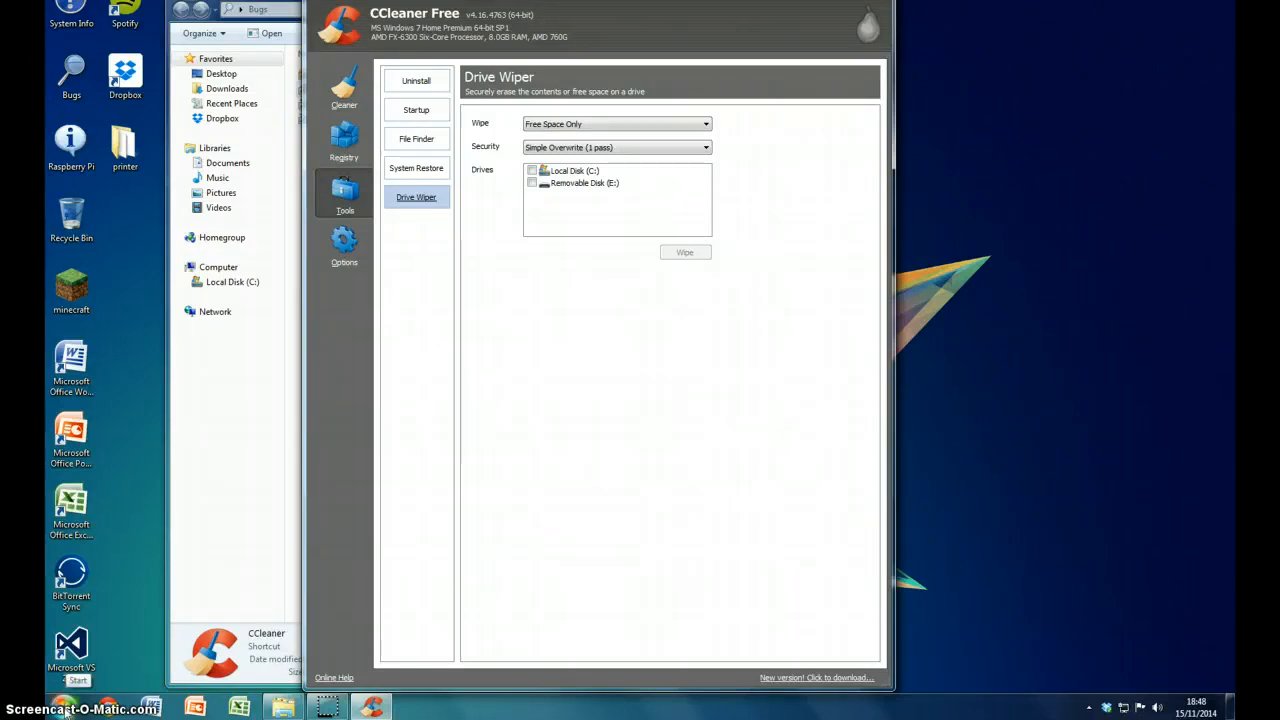
{"action": "mouse_move", "coordinate": [248, 592]}
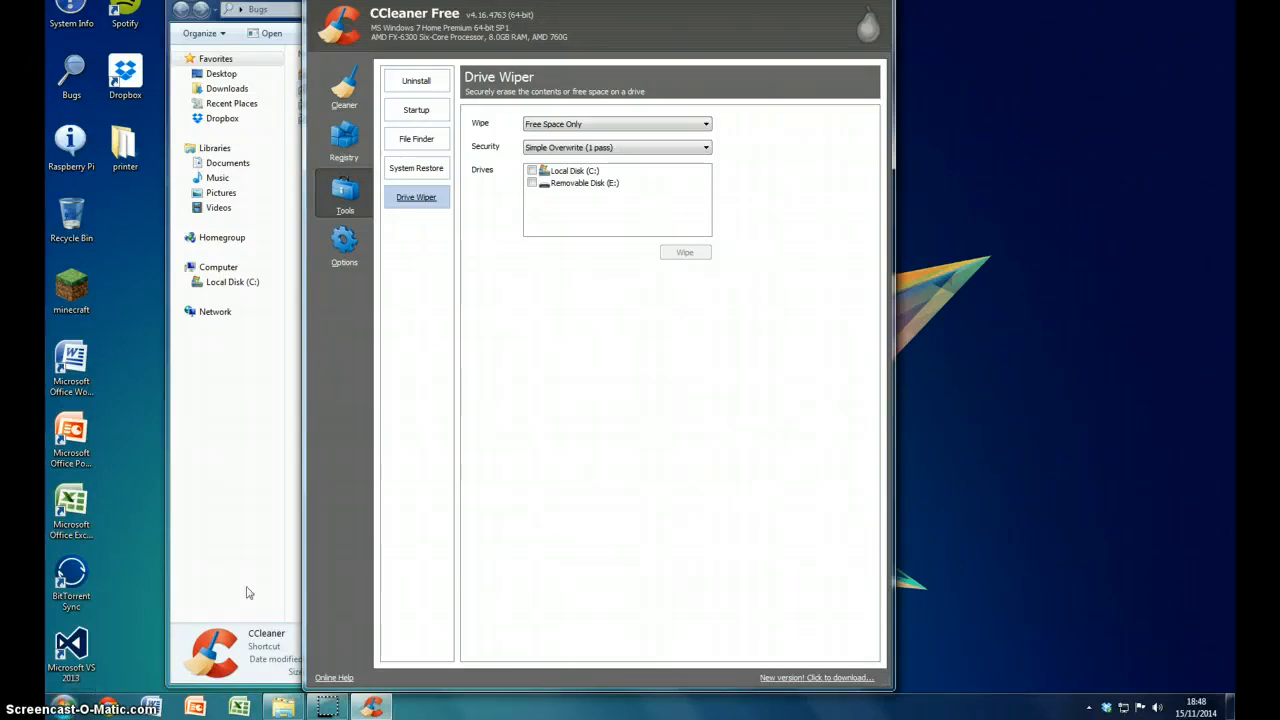
{"action": "left_click", "coordinate": [344, 88]}
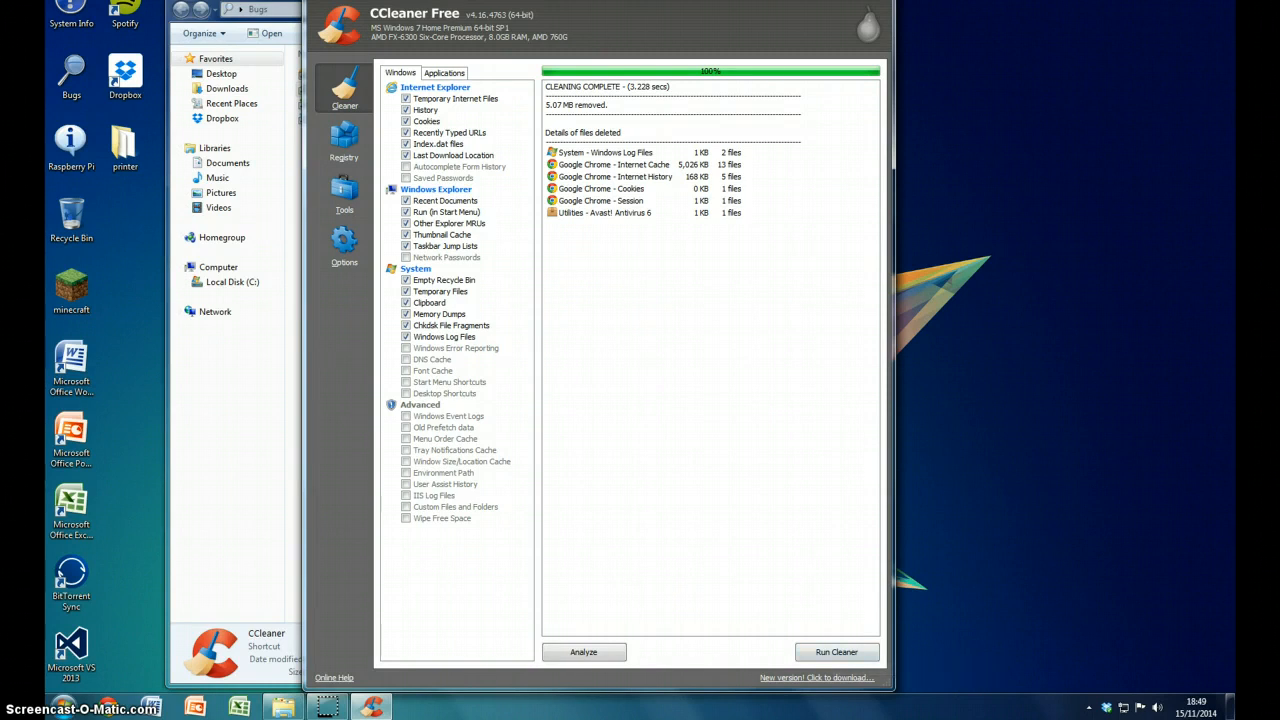
Revisit the Registry and Tools pages, ending on the cleaner's 5.07 MB removal results.
{"action": "left_click", "coordinate": [344, 140]}
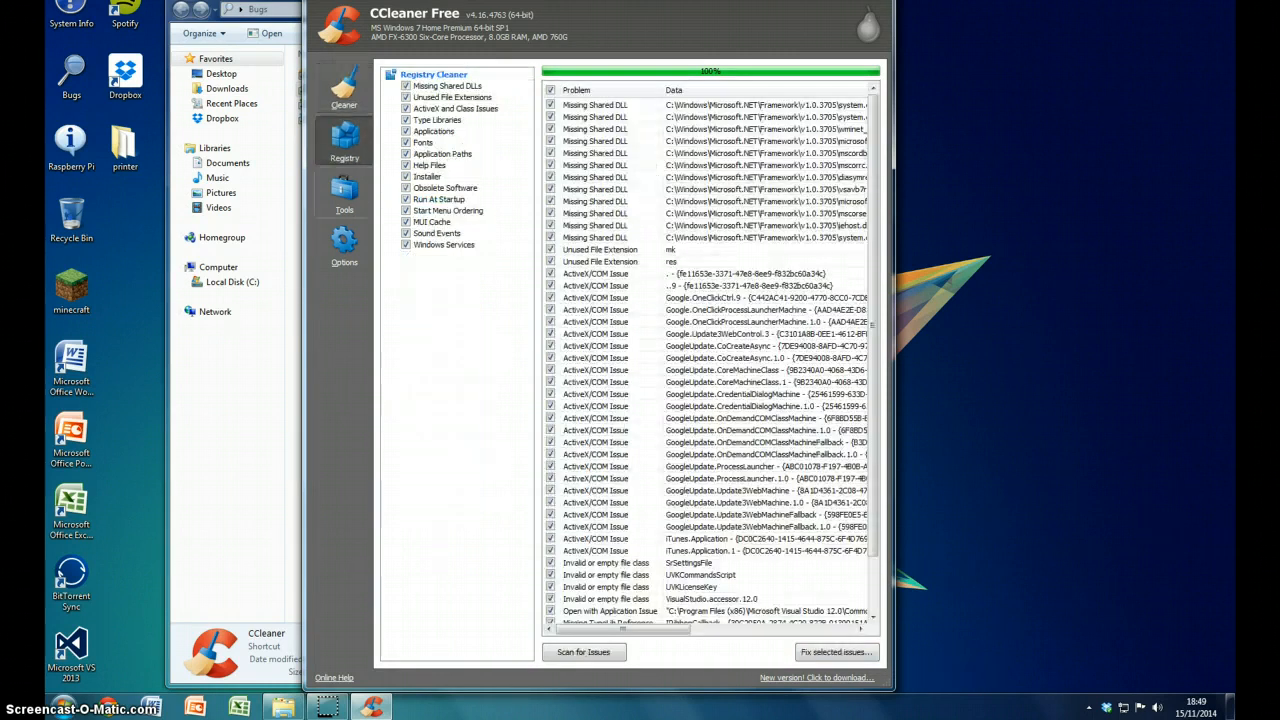
{"action": "left_click", "coordinate": [344, 190]}
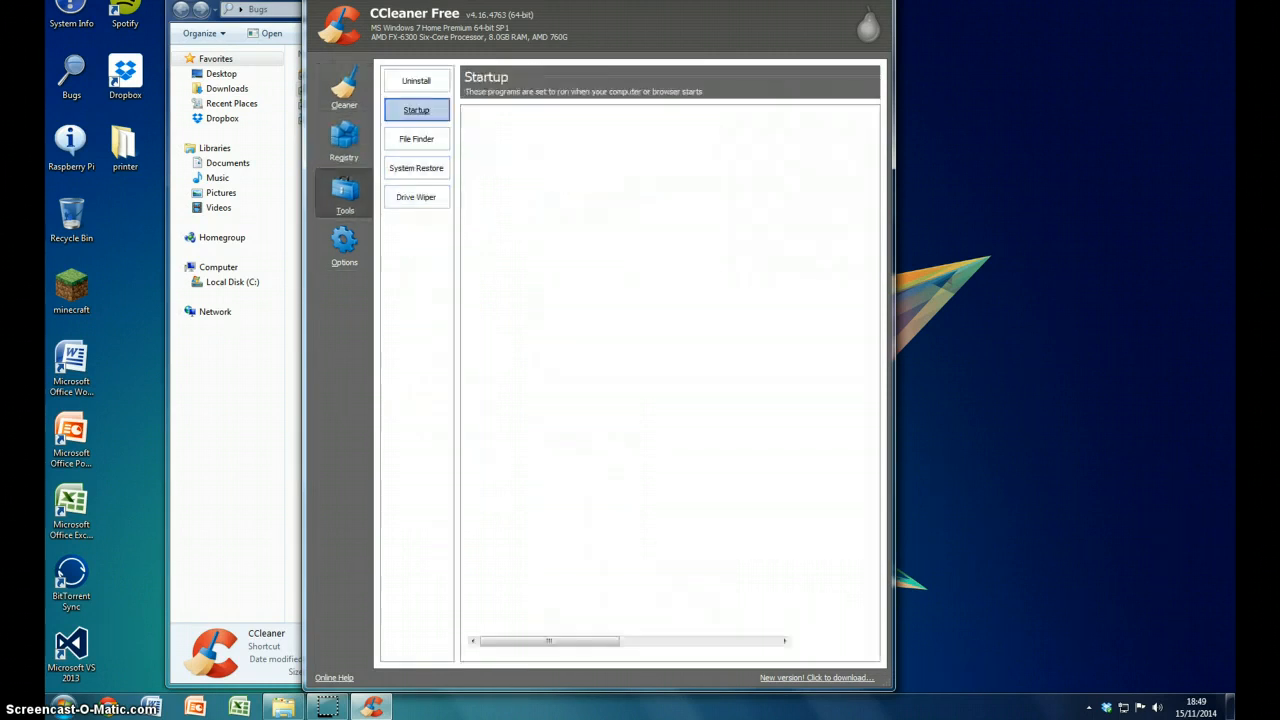
{"action": "left_click", "coordinate": [344, 90]}
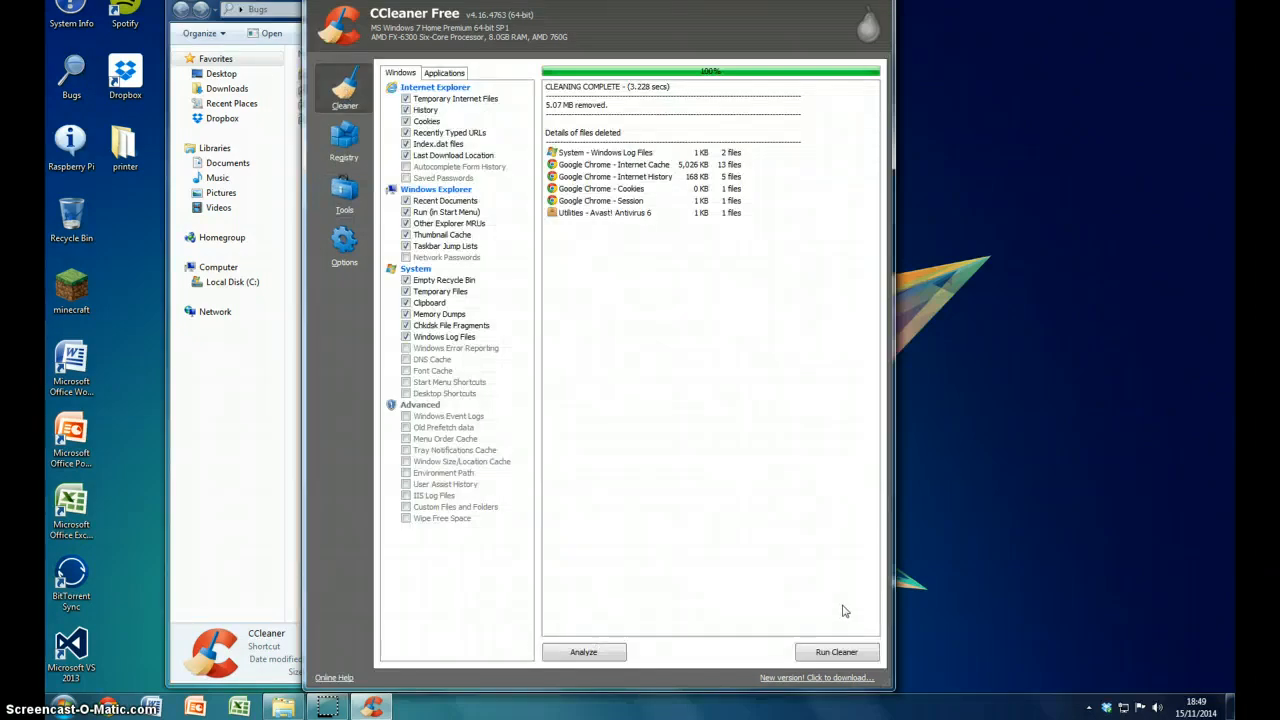